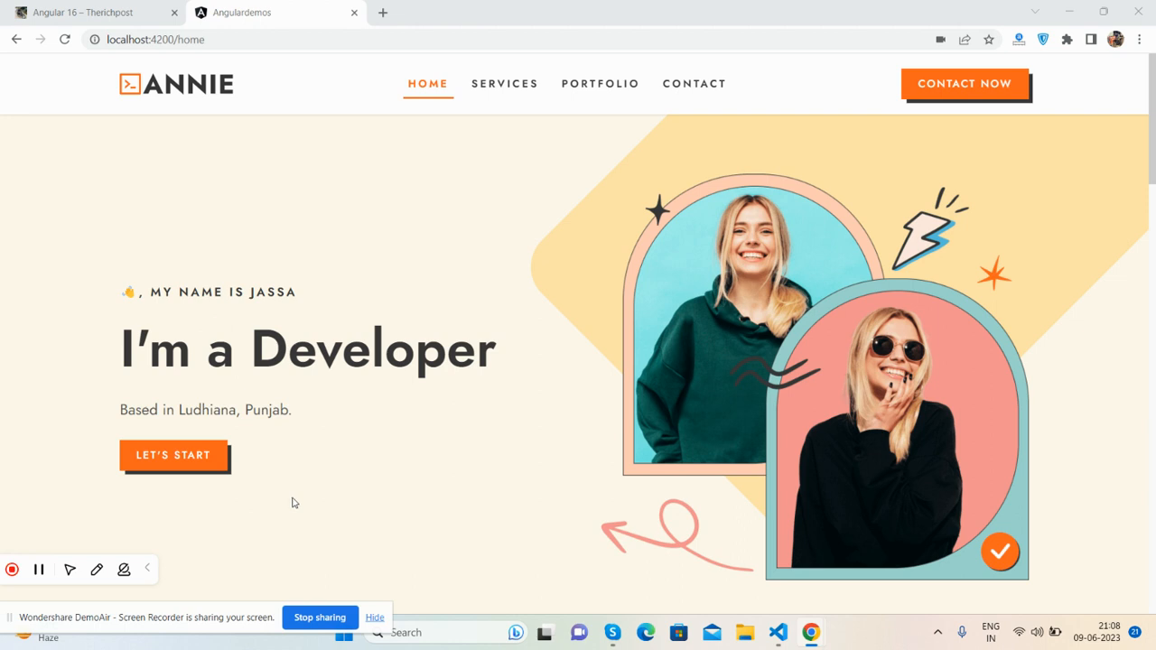
{"action": "mouse_move", "coordinate": [366, 265]}
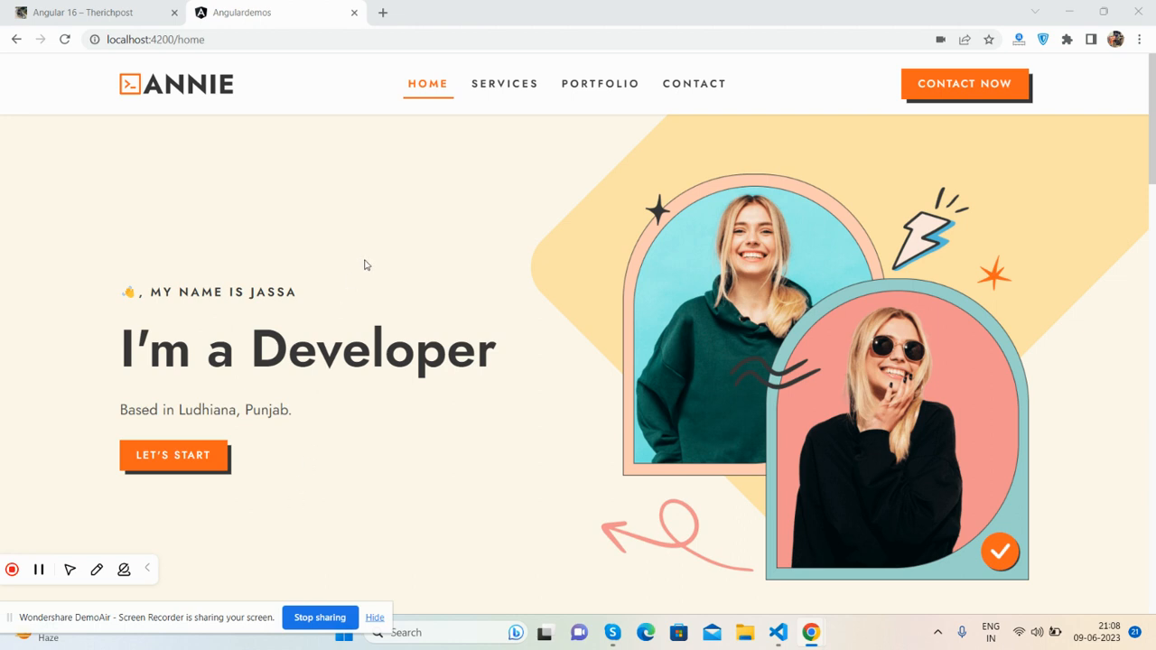
{"action": "mouse_move", "coordinate": [352, 193]}
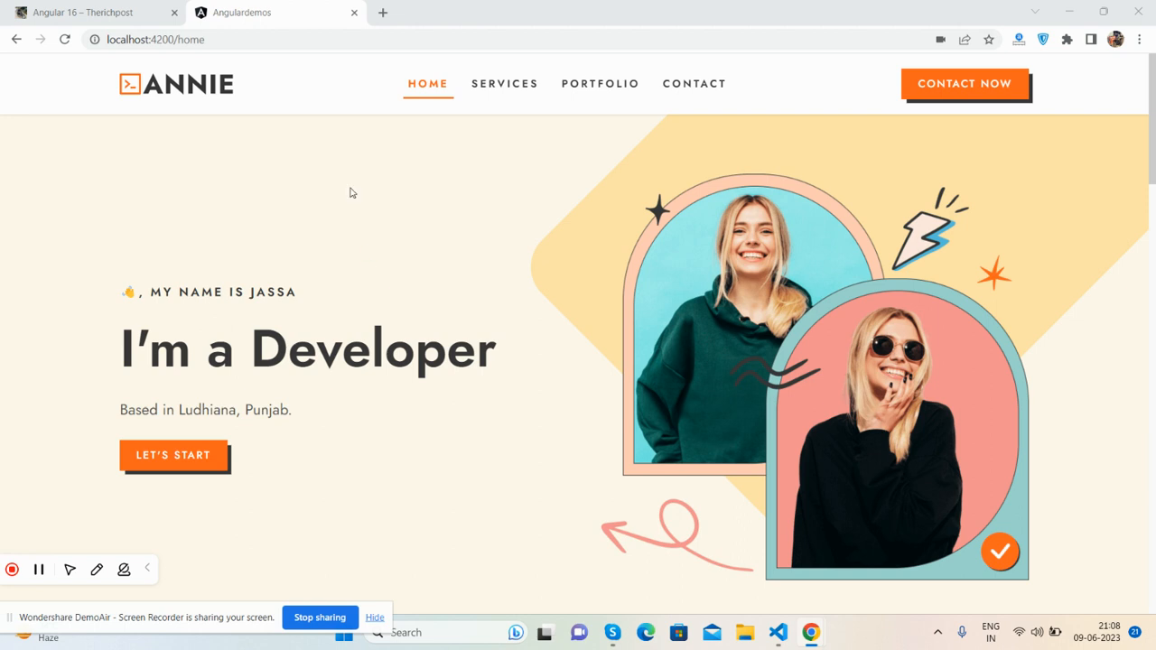
{"action": "mouse_move", "coordinate": [231, 110]}
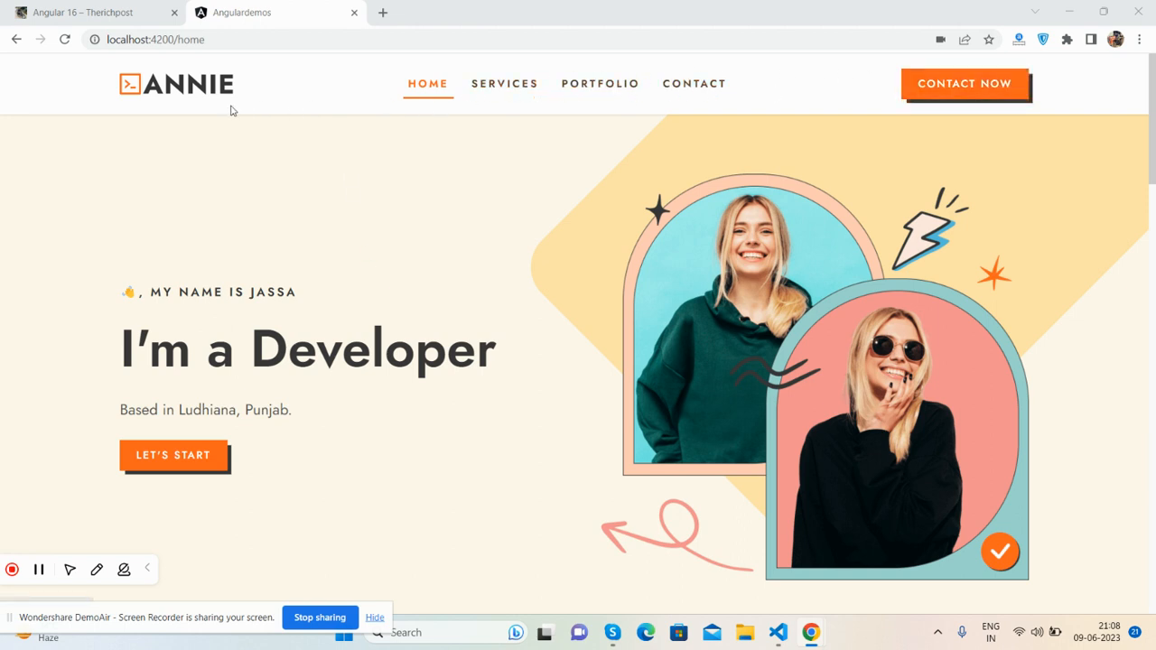
{"action": "mouse_move", "coordinate": [748, 299]}
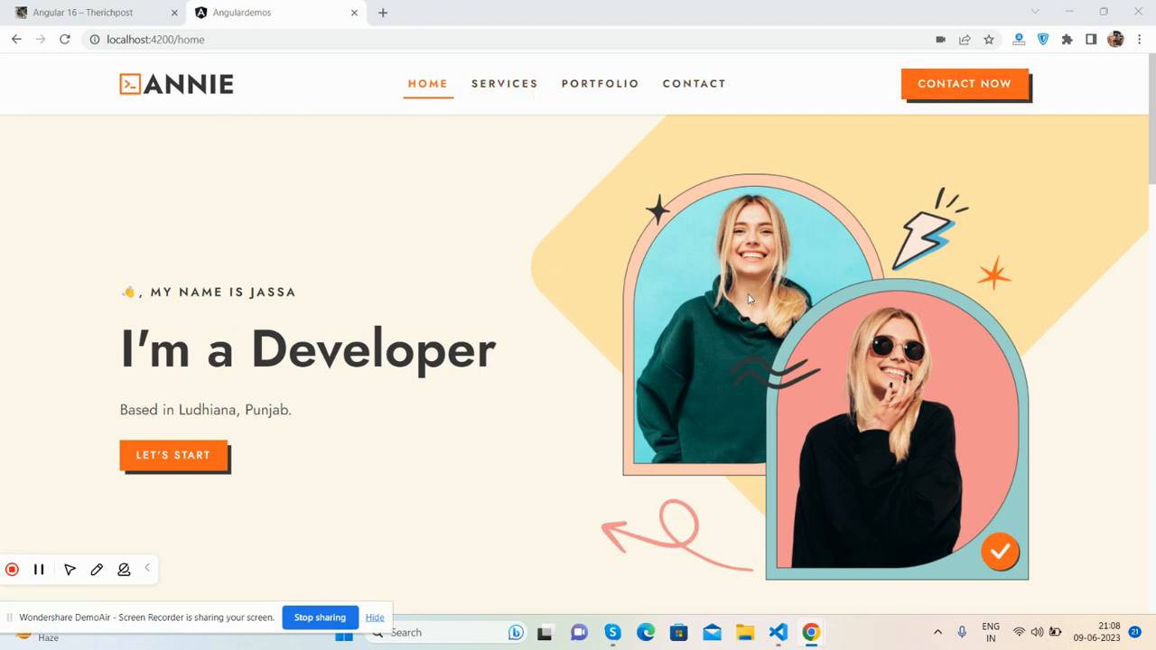
{"action": "mouse_move", "coordinate": [299, 323]}
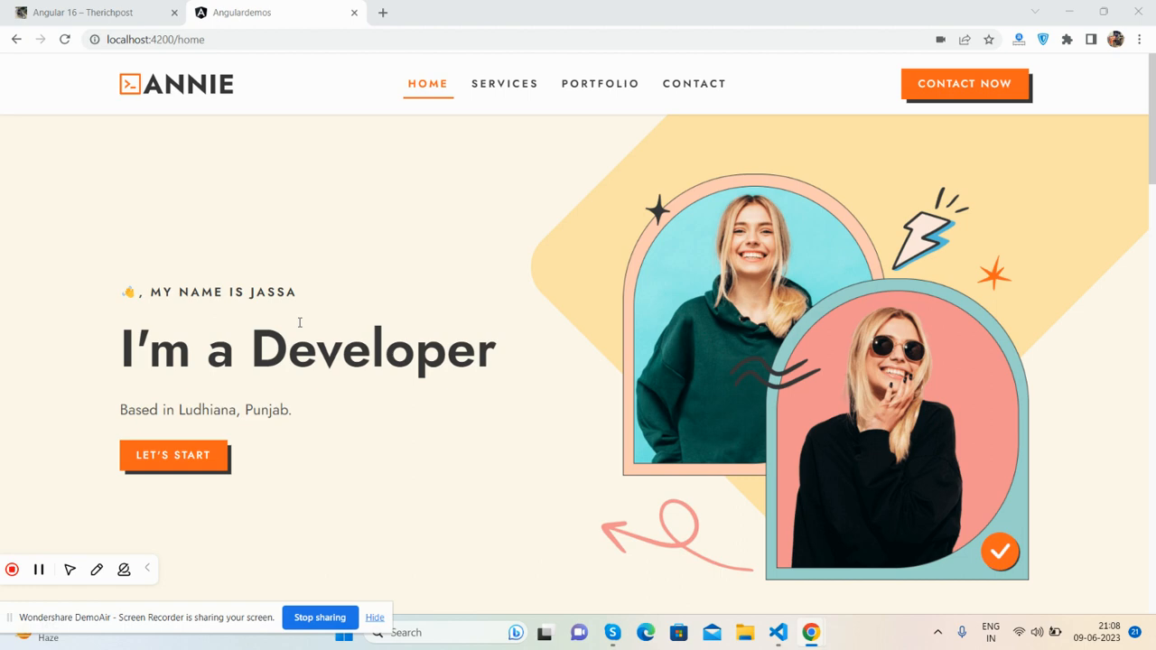
Scroll through the portfolio home page and go to the Services page.
{"action": "scroll", "scroll_direction": "down", "scroll_amount": 3}
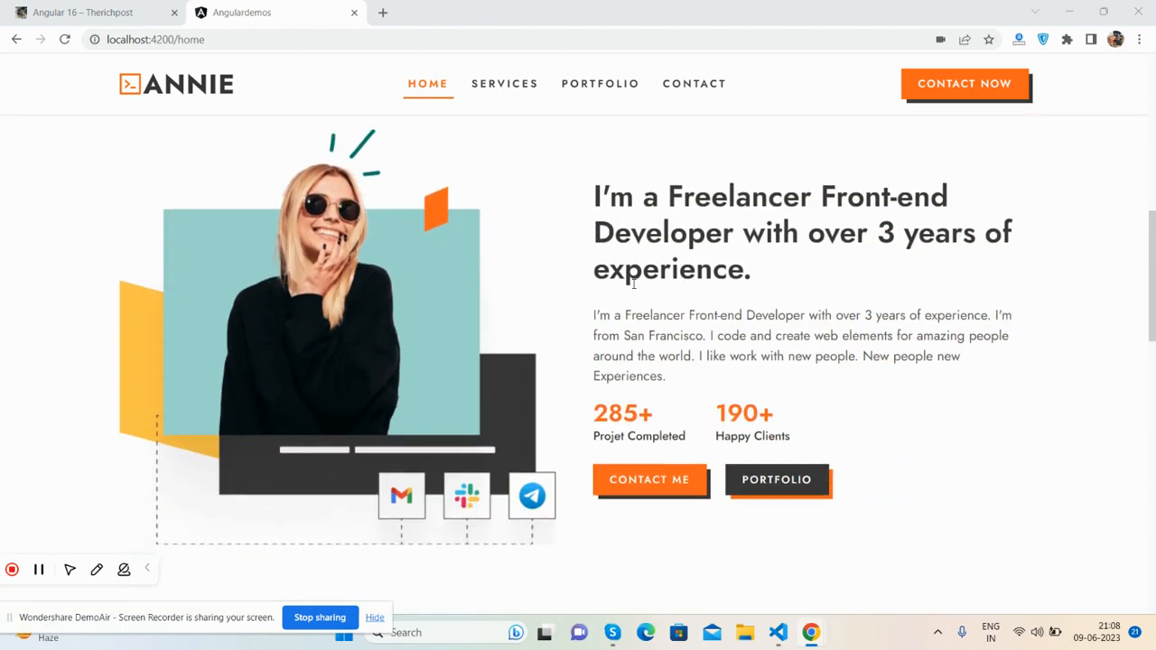
{"action": "scroll", "scroll_direction": "down", "scroll_amount": 3}
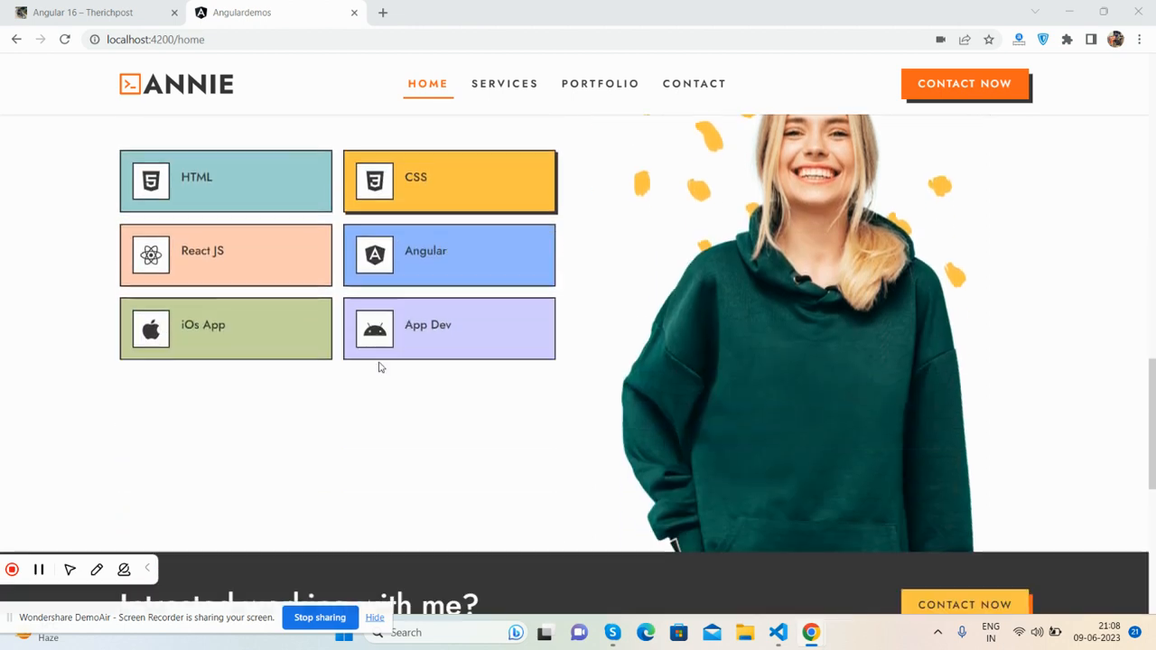
{"action": "scroll", "scroll_direction": "down", "scroll_amount": 3}
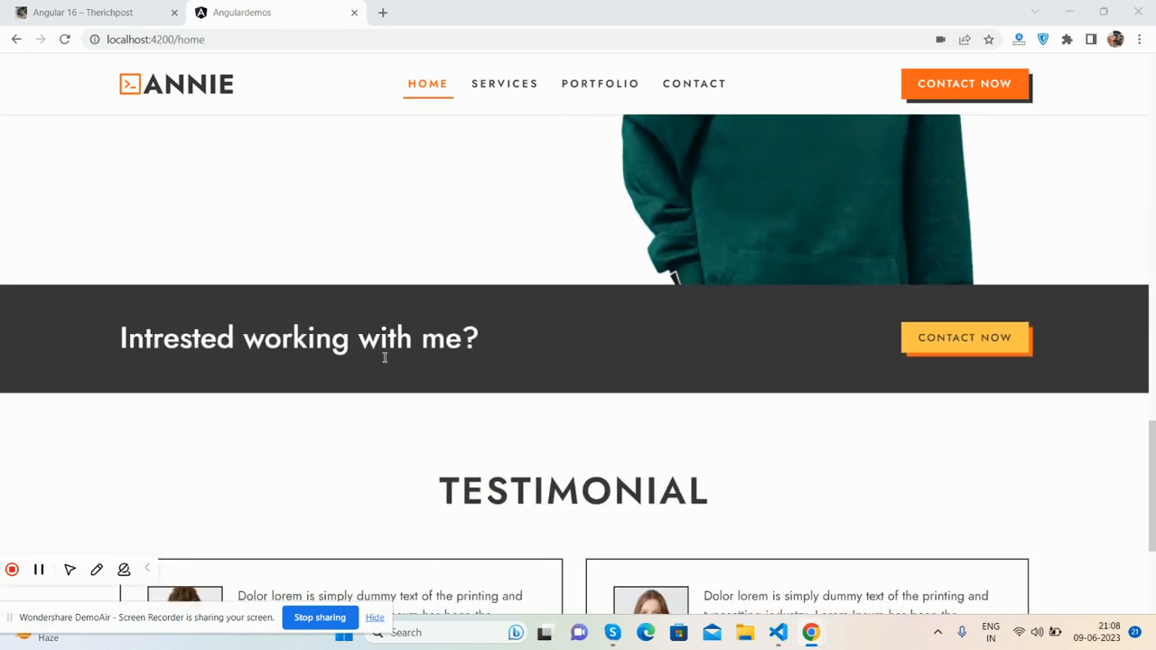
{"action": "scroll", "scroll_direction": "down", "scroll_amount": 3}
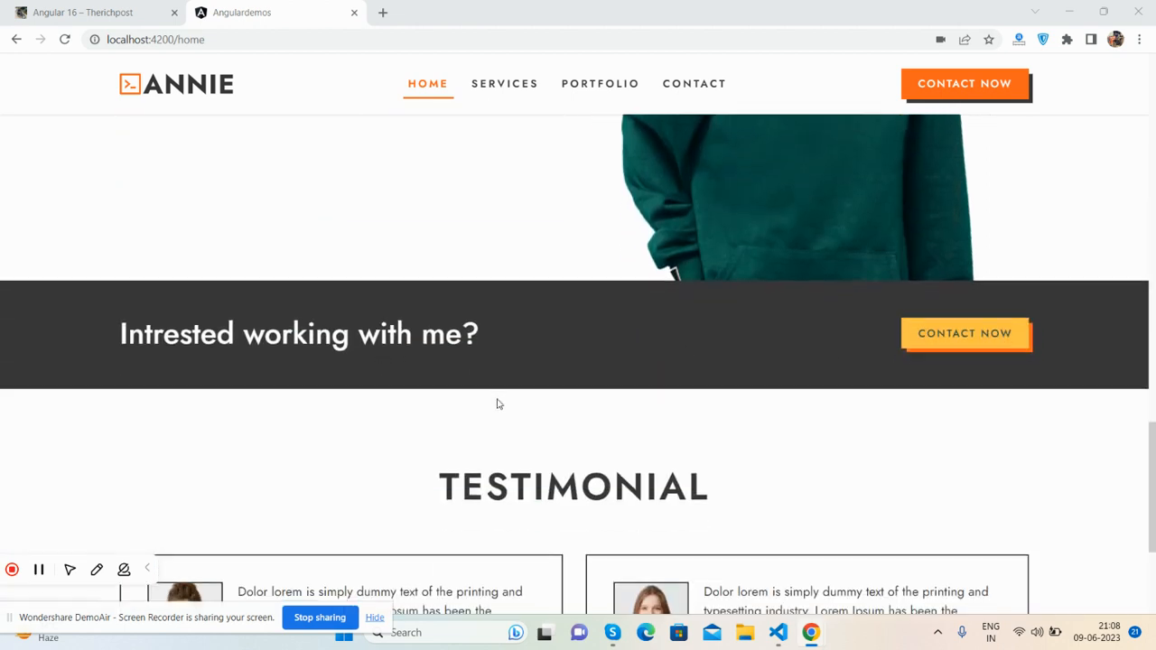
{"action": "scroll", "scroll_direction": "down", "scroll_amount": 3}
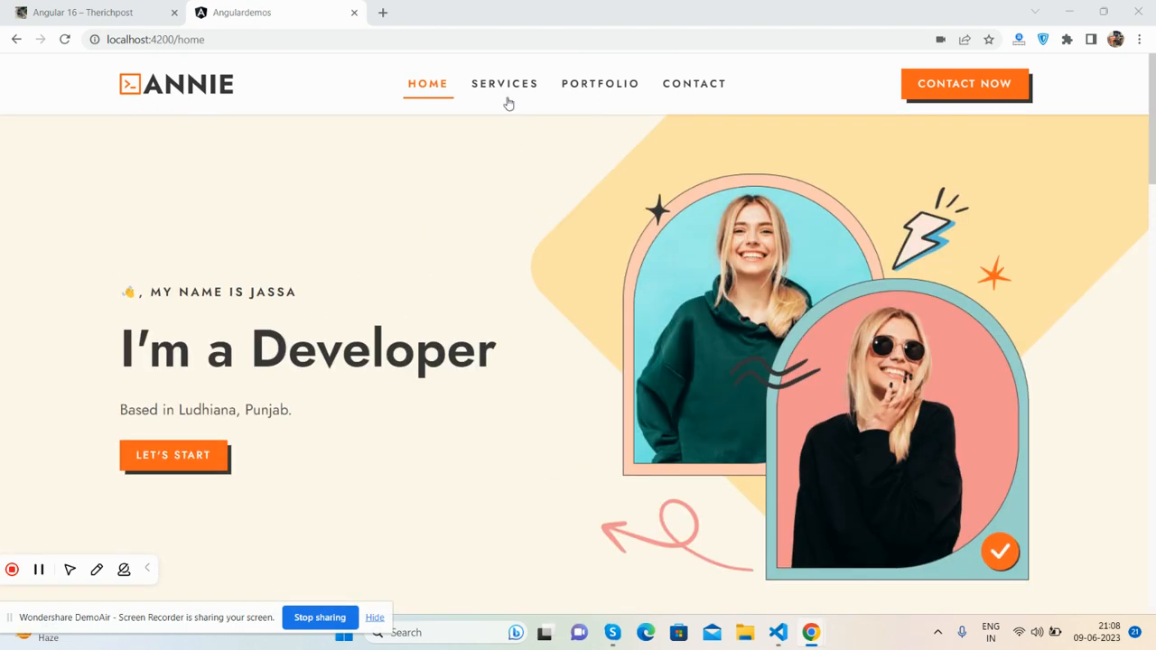
{"action": "left_click", "coordinate": [504, 83]}
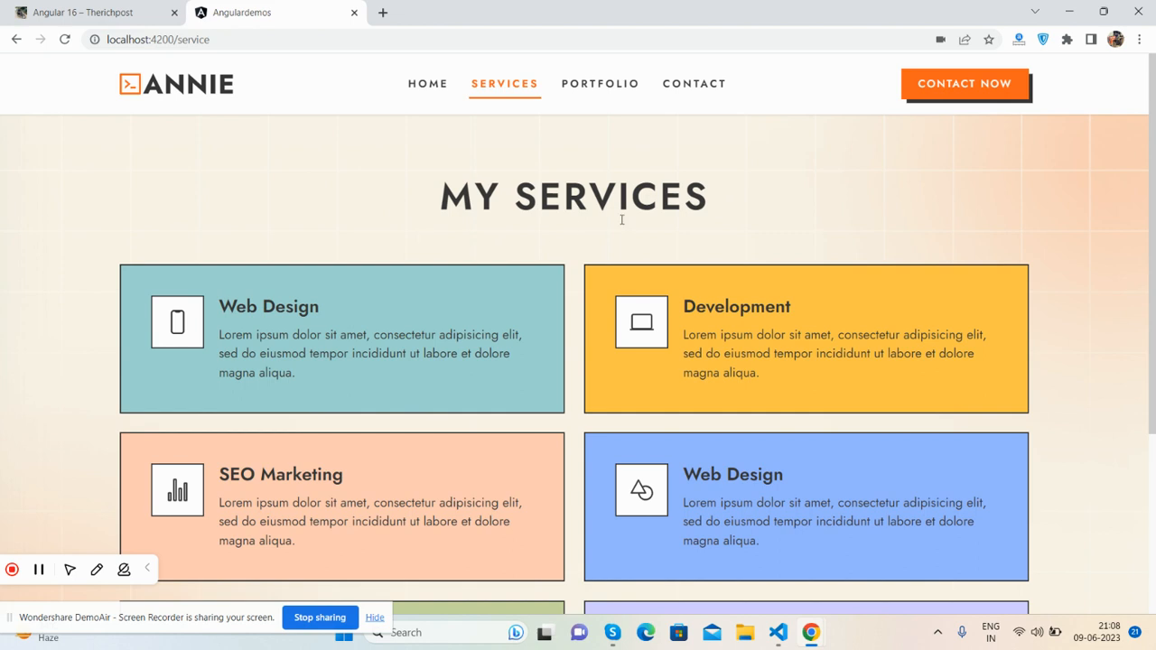
{"action": "mouse_move", "coordinate": [348, 376]}
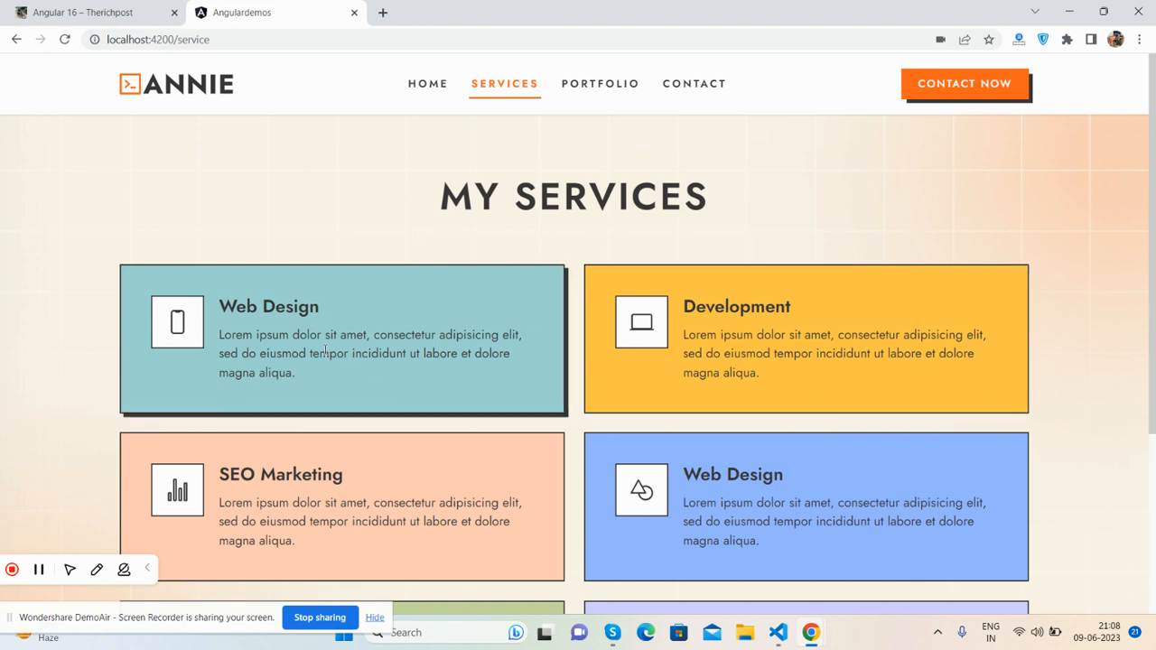
Scroll the Services page, then view and scroll the Portfolio projects page.
{"action": "scroll", "scroll_direction": "down", "scroll_amount": 3}
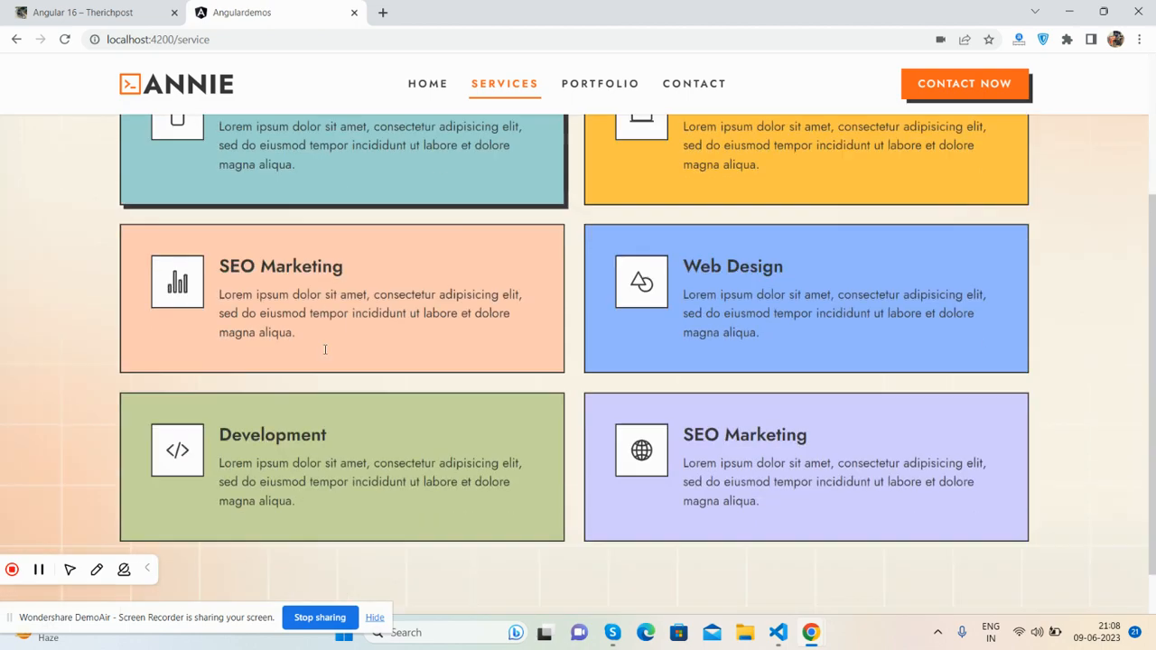
{"action": "scroll", "scroll_direction": "down", "scroll_amount": 3}
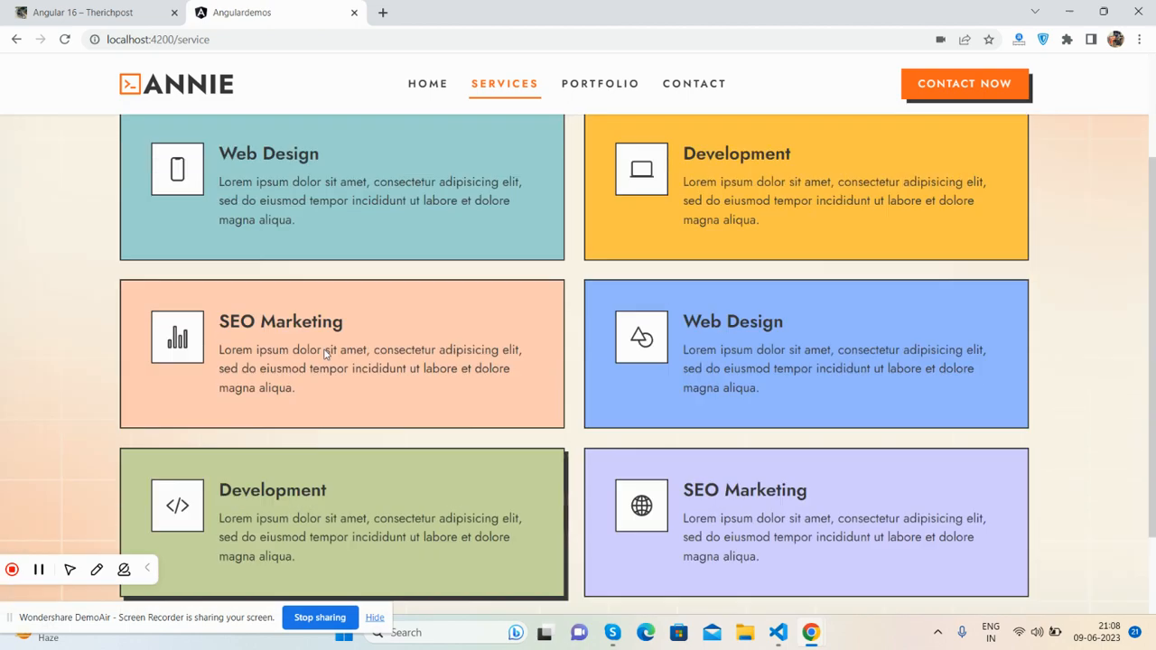
{"action": "scroll", "scroll_direction": "up", "scroll_amount": 3}
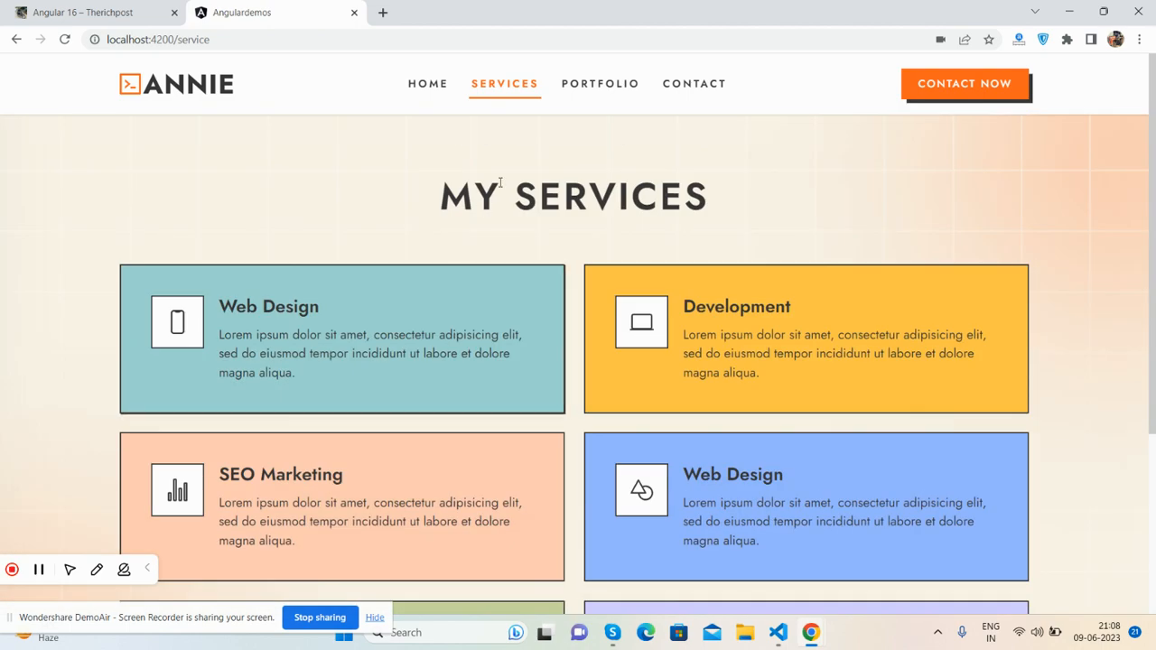
{"action": "left_click", "coordinate": [600, 84]}
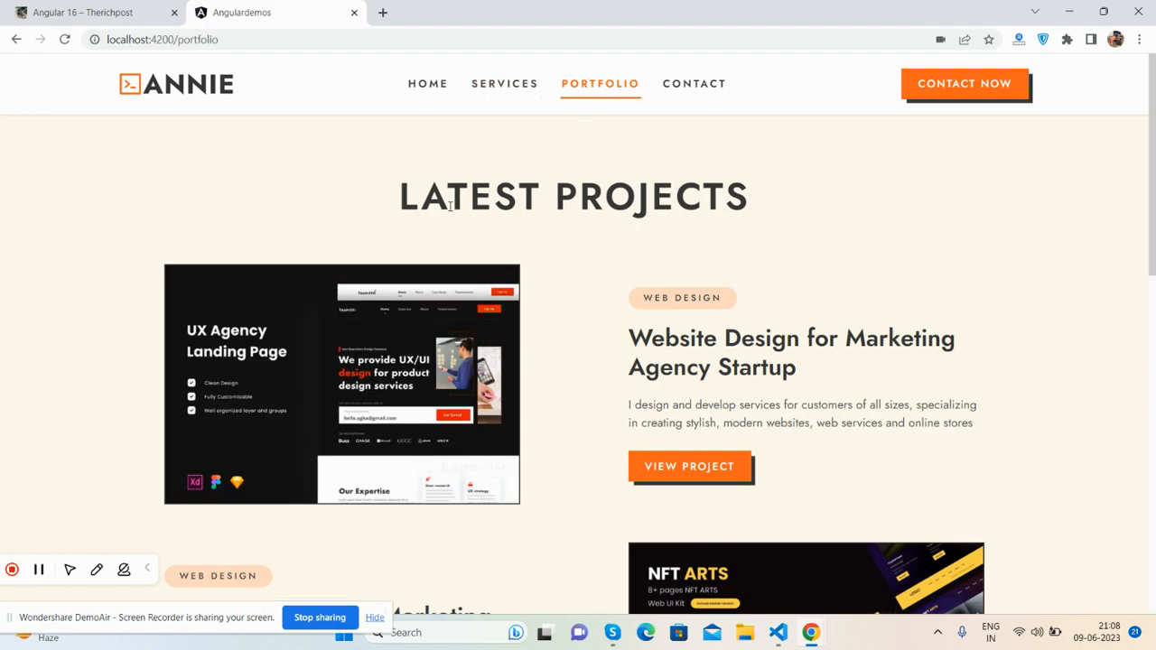
{"action": "scroll", "scroll_direction": "down", "scroll_amount": 3}
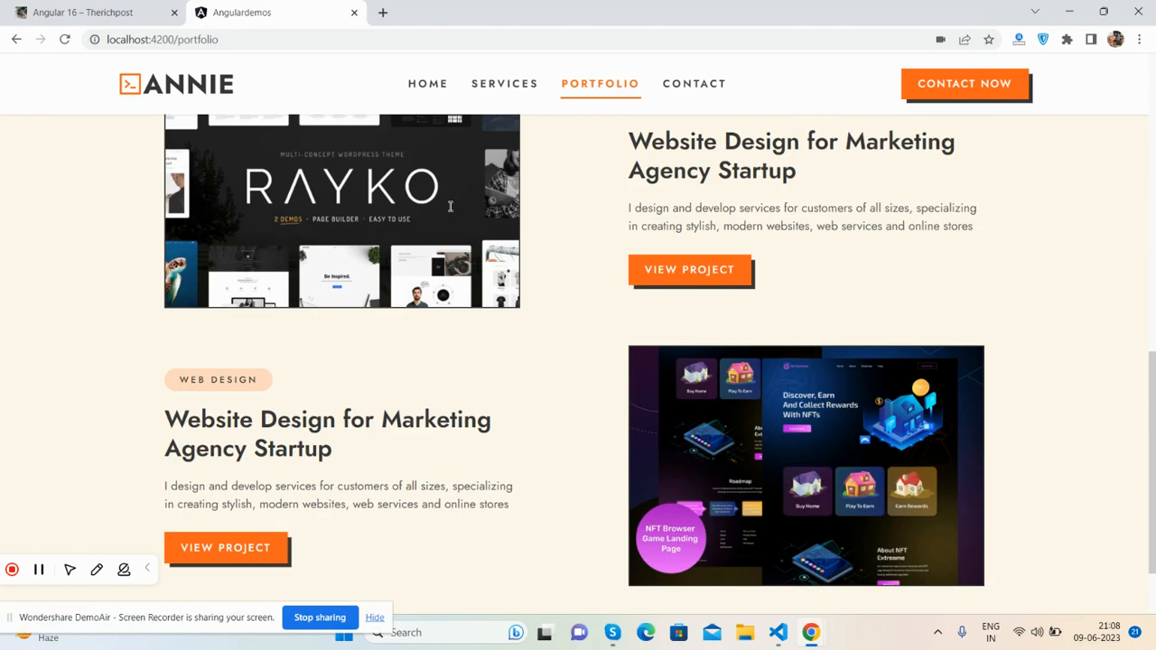
{"action": "scroll", "scroll_direction": "up", "scroll_amount": 3}
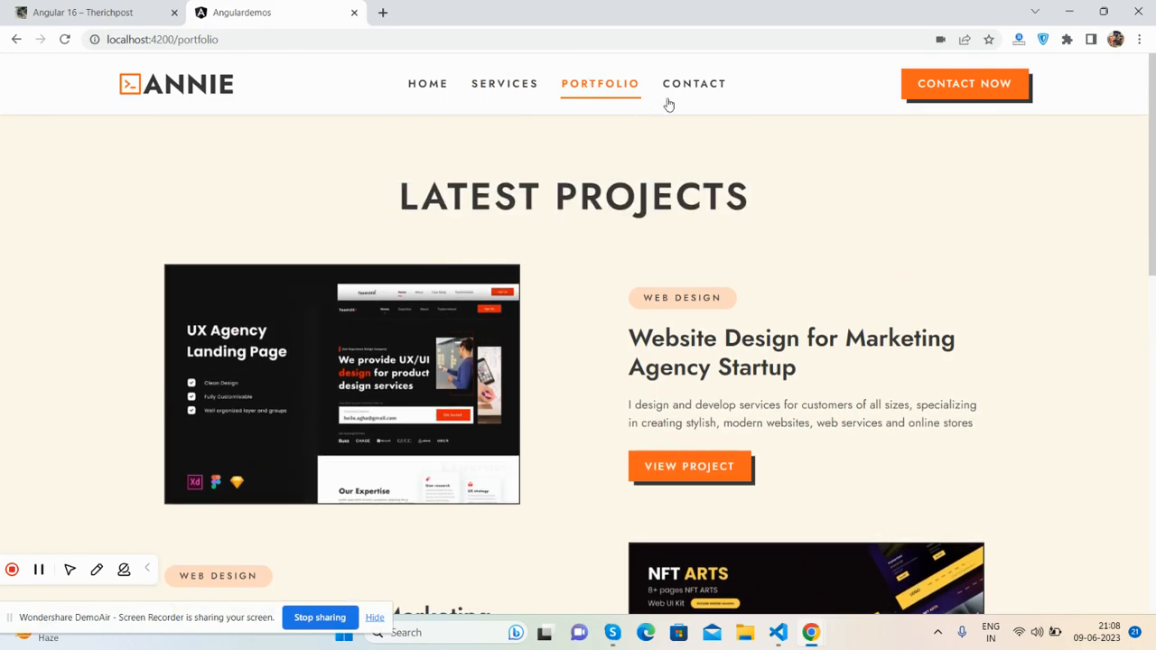
Switch back and forth between the Contact and Home pages.
{"action": "left_click", "coordinate": [694, 83]}
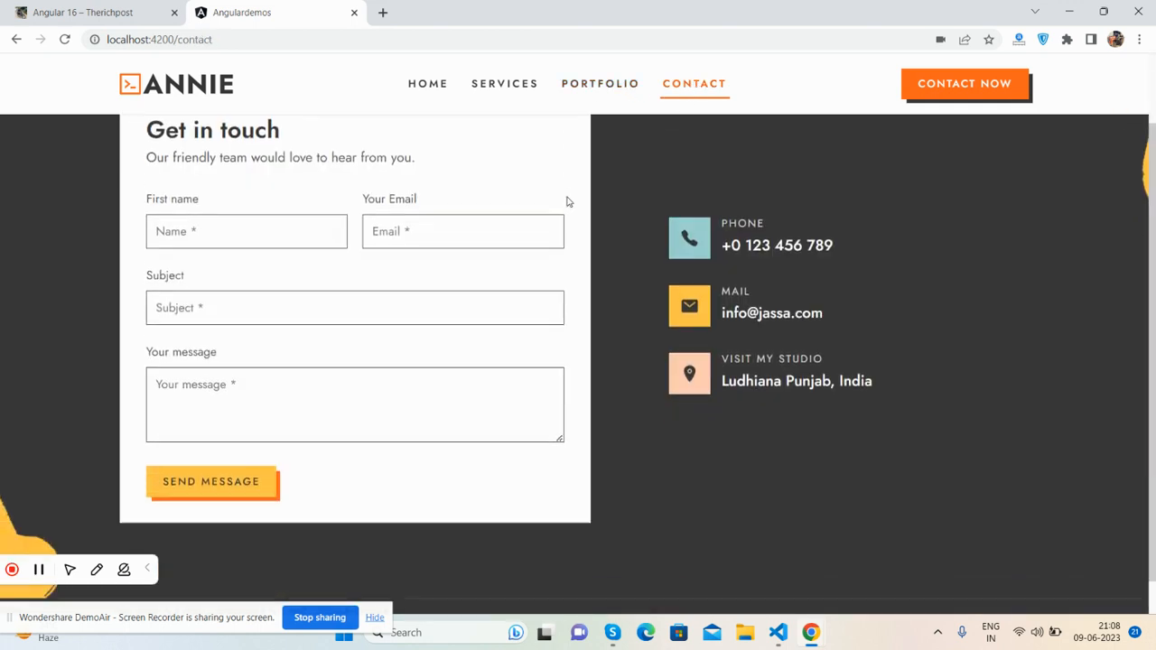
{"action": "left_click", "coordinate": [428, 83]}
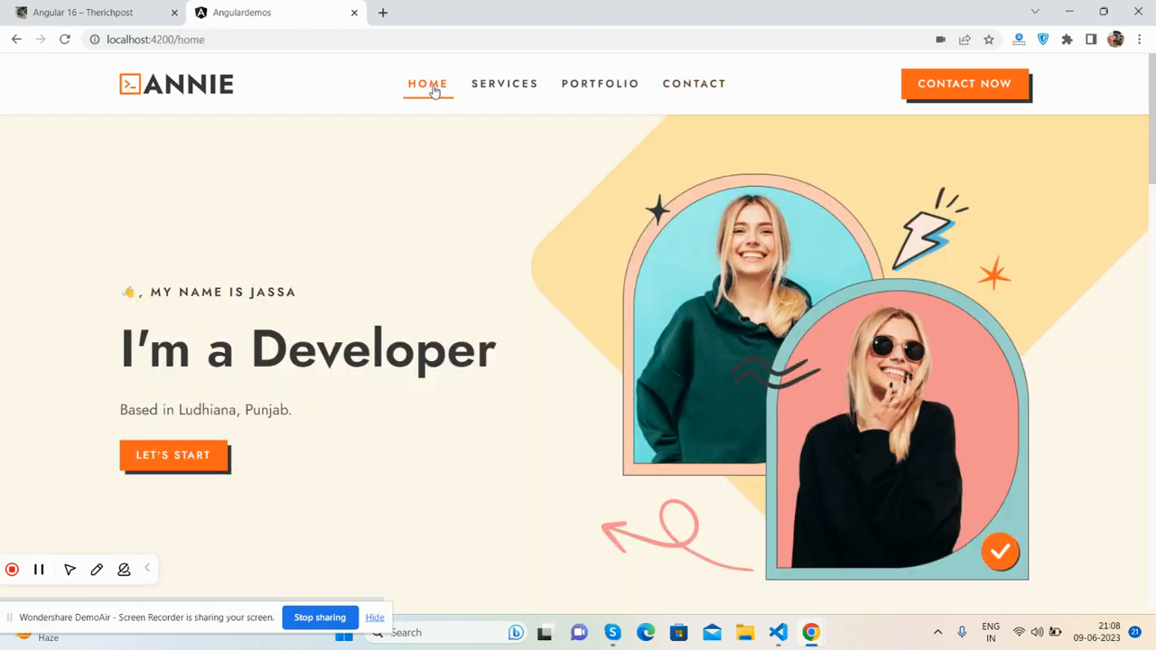
{"action": "left_click", "coordinate": [695, 83]}
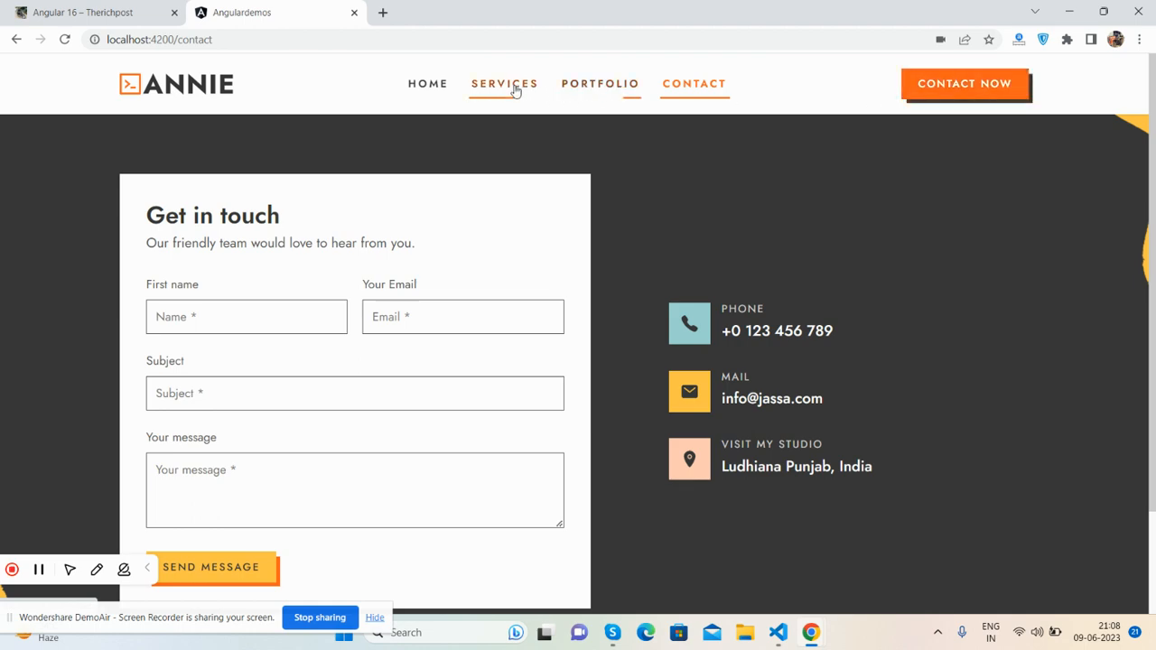
{"action": "left_click", "coordinate": [427, 84]}
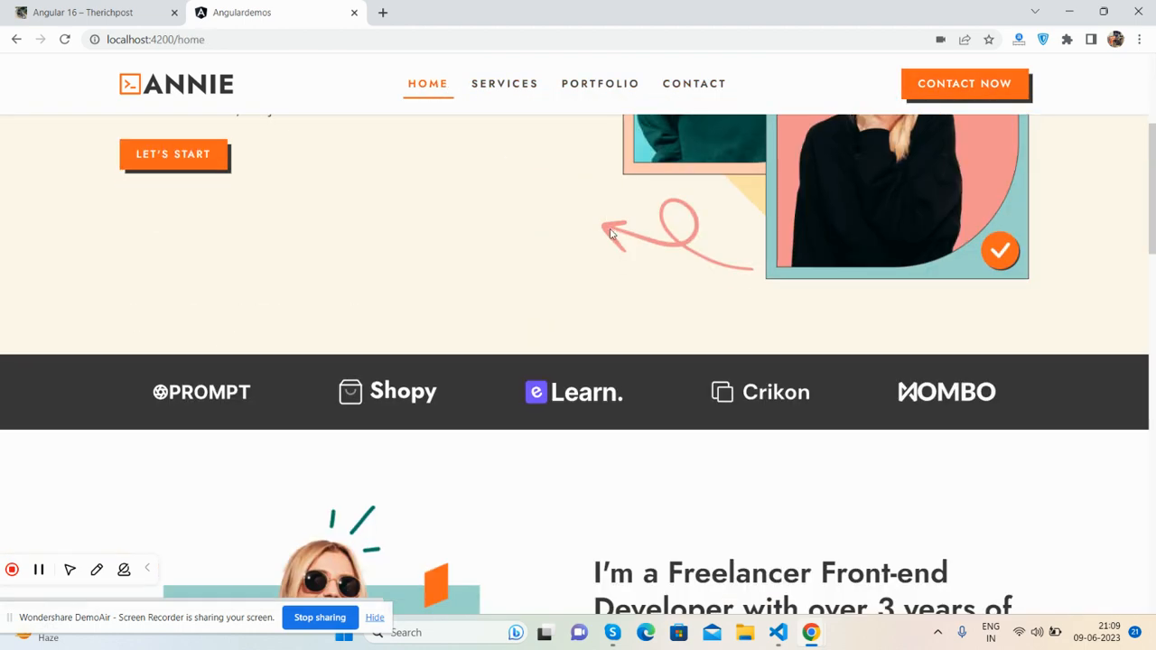
{"action": "left_click", "coordinate": [694, 83]}
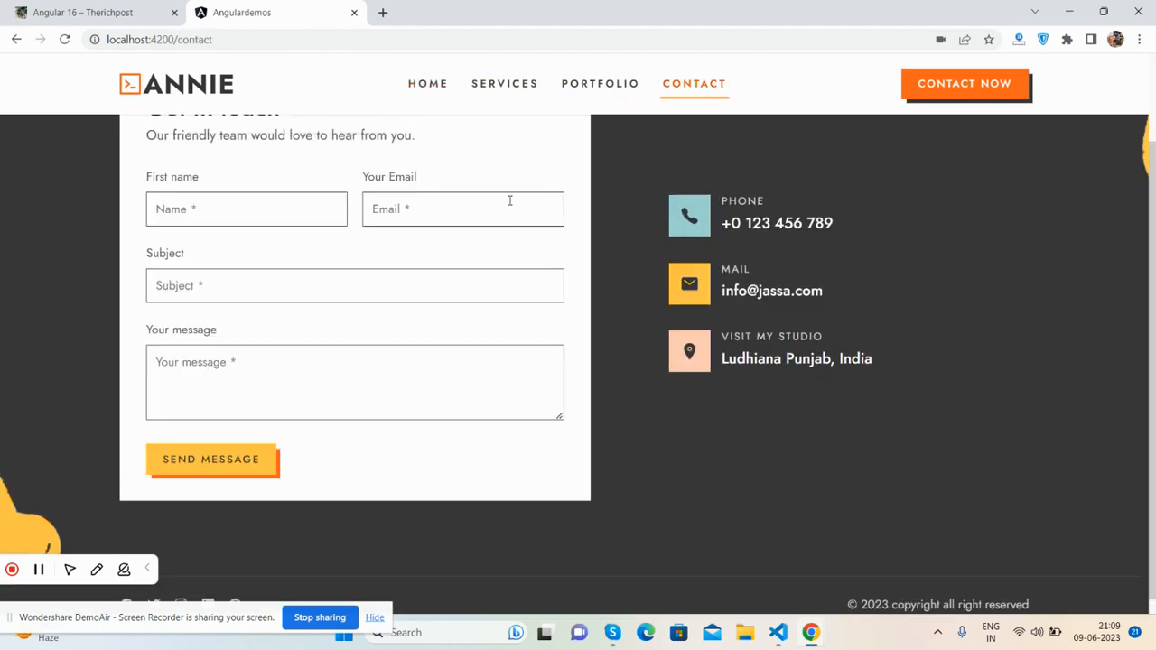
{"action": "left_click", "coordinate": [427, 83]}
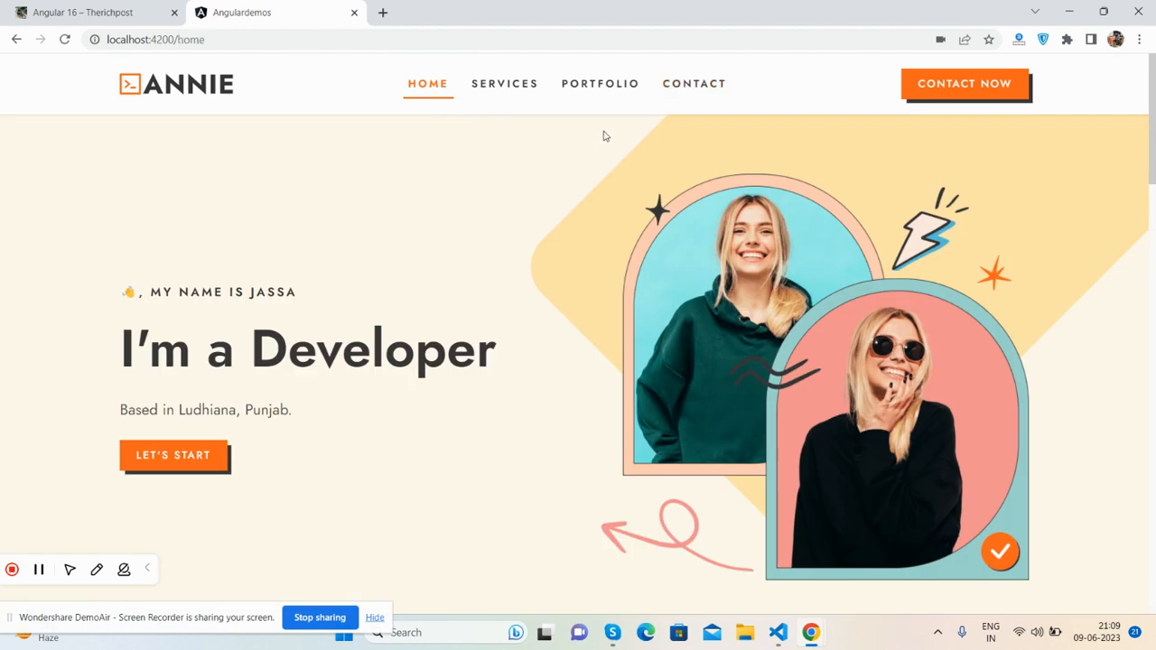
Inspect the page in DevTools and use the mobile menu to visit Services and Home.
{"action": "right_click", "coordinate": [605, 136]}
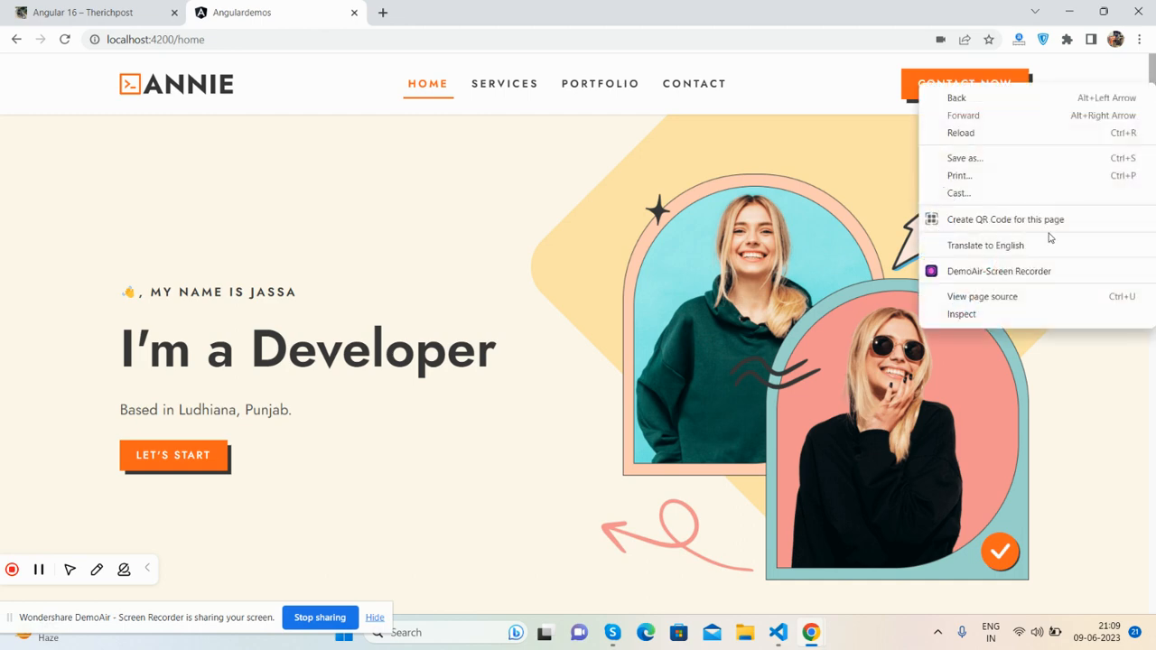
{"action": "left_click", "coordinate": [961, 313]}
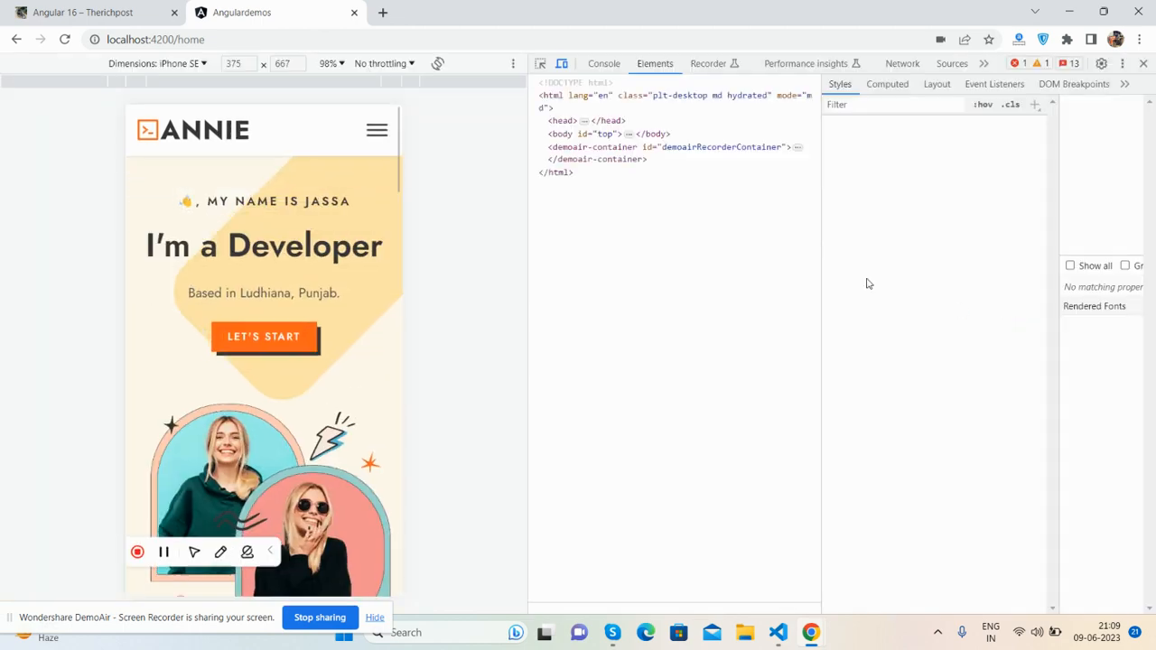
{"action": "left_click", "coordinate": [377, 129]}
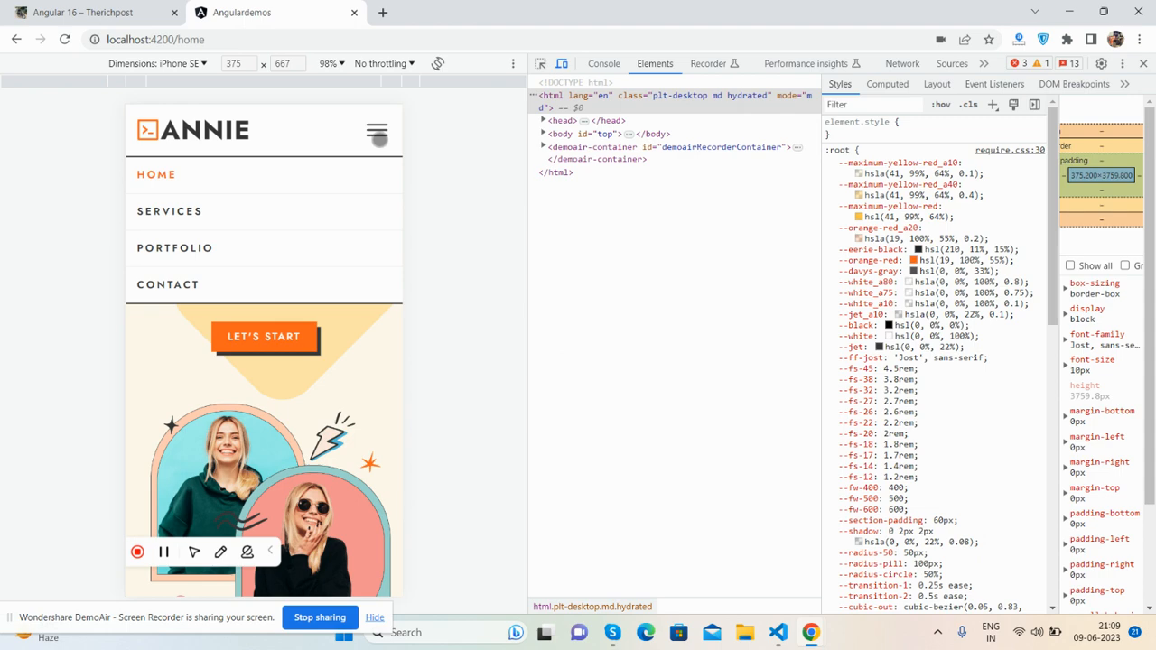
{"action": "scroll", "scroll_direction": "down", "scroll_amount": 3}
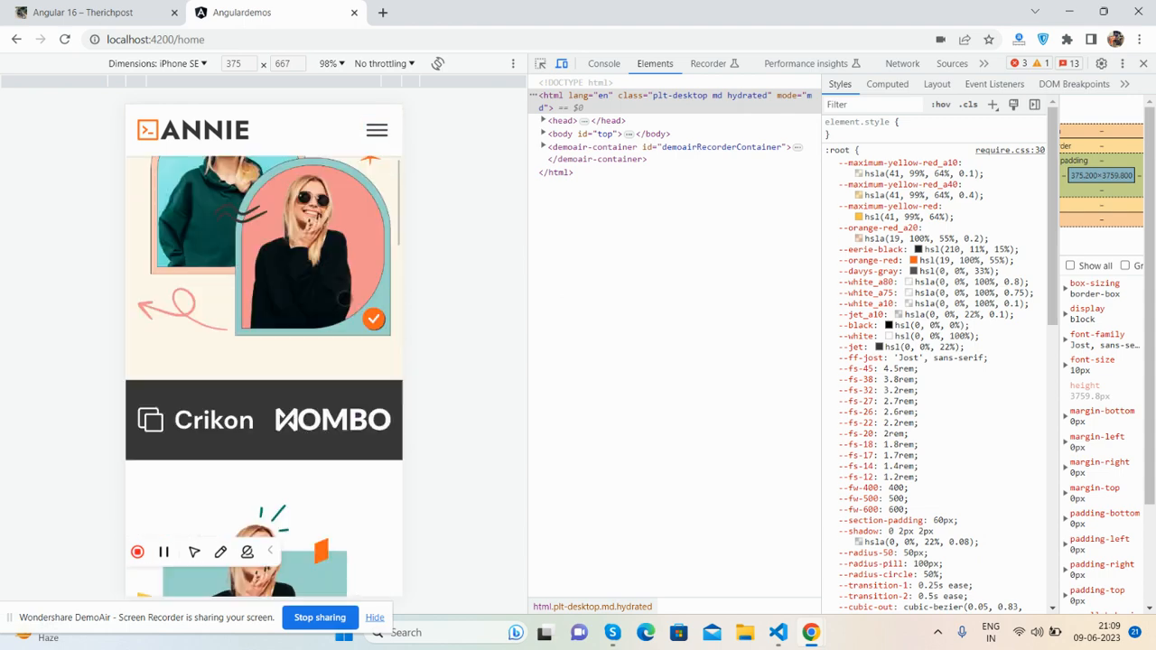
{"action": "left_click", "coordinate": [377, 129]}
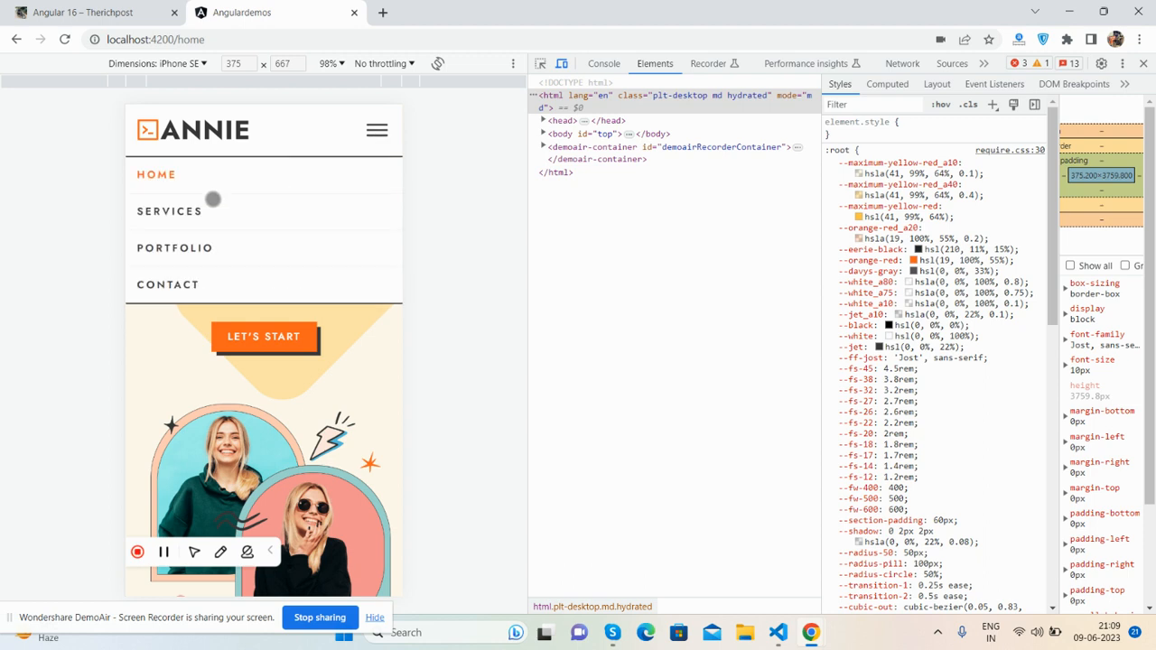
{"action": "left_click", "coordinate": [169, 211]}
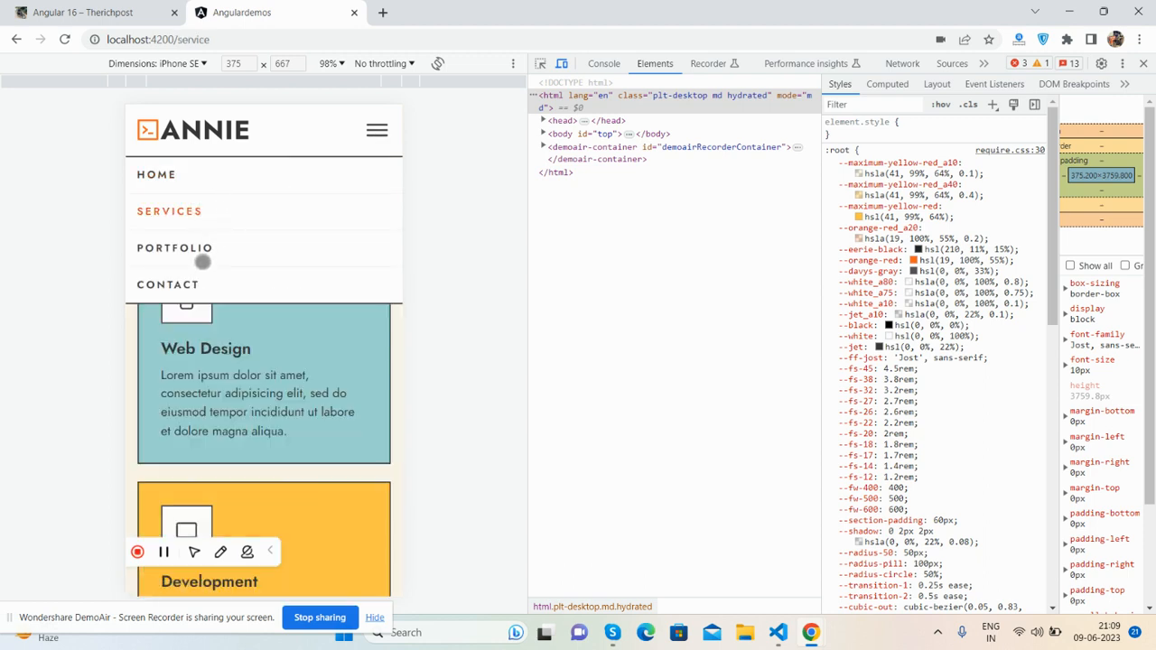
{"action": "left_click", "coordinate": [156, 174]}
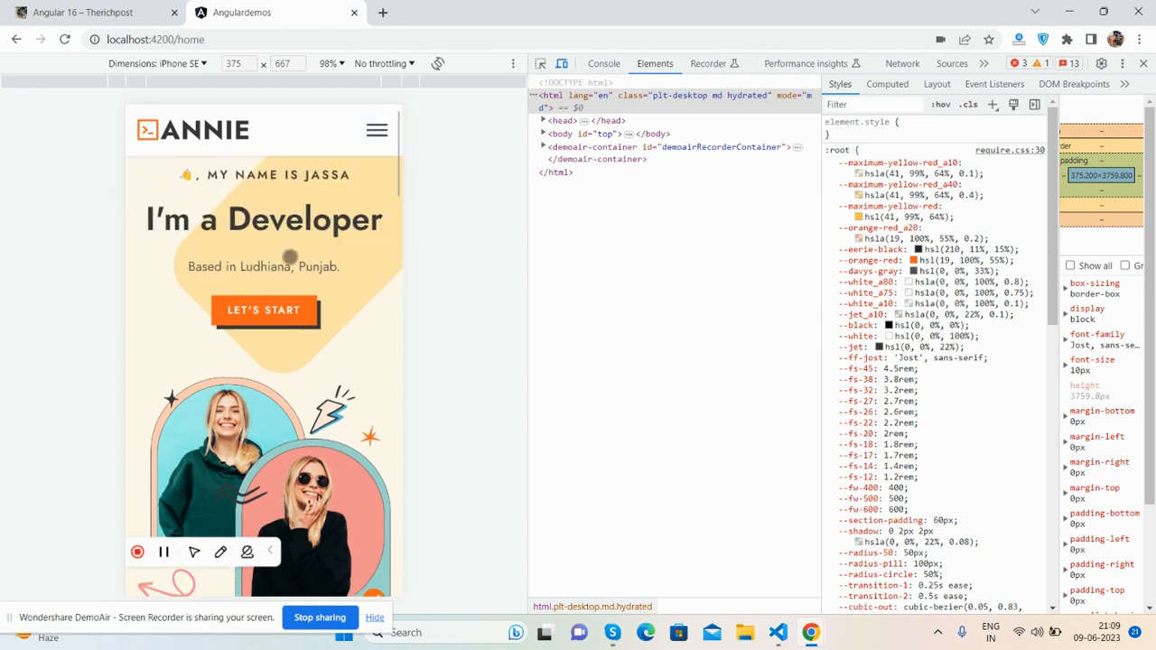
Preview the page as iPhone 12 Pro, Samsung Galaxy S8+ and iPad Mini, then close DevTools.
{"action": "left_click", "coordinate": [190, 63]}
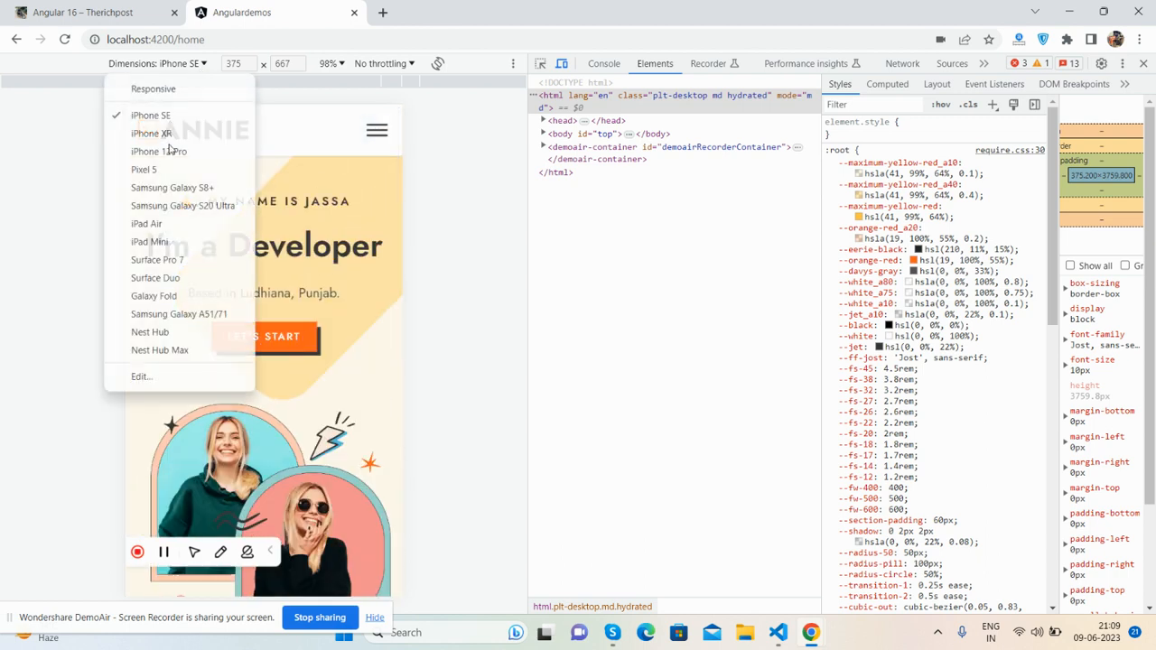
{"action": "left_click", "coordinate": [158, 151]}
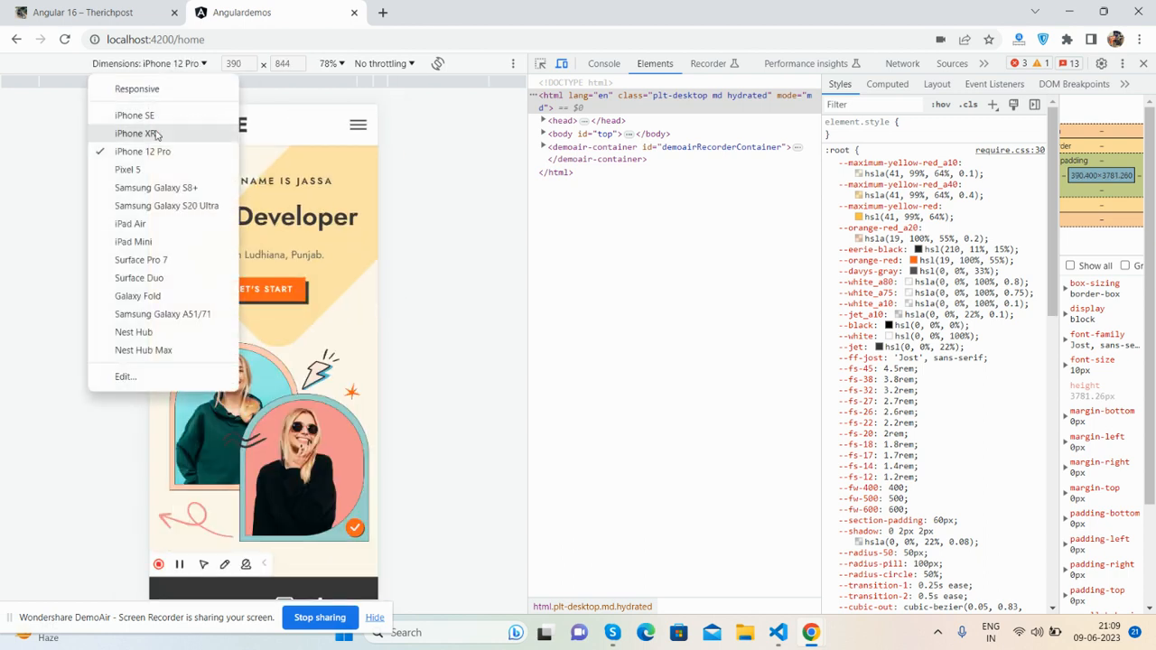
{"action": "left_click", "coordinate": [129, 187]}
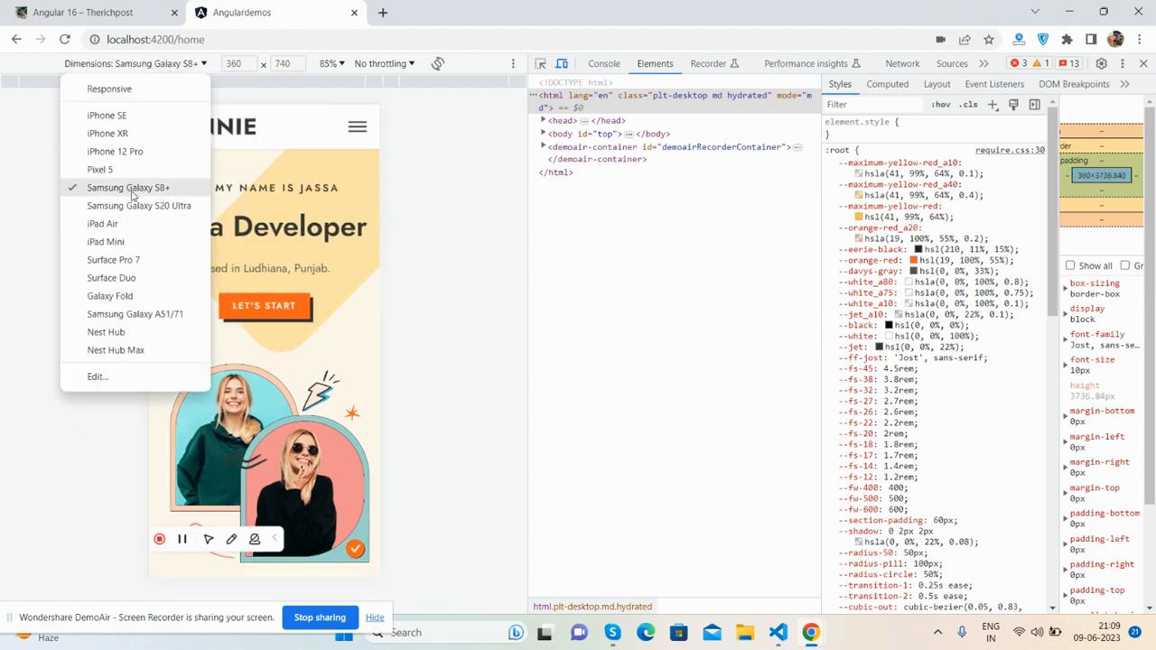
{"action": "left_click", "coordinate": [105, 241]}
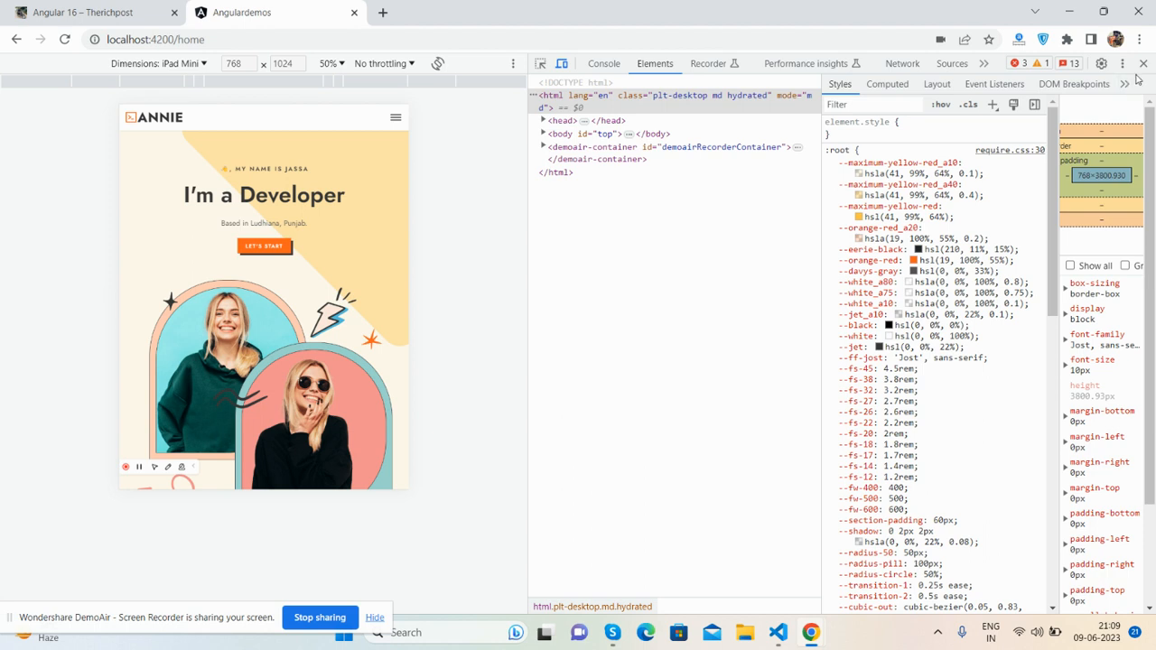
{"action": "left_click", "coordinate": [1143, 63]}
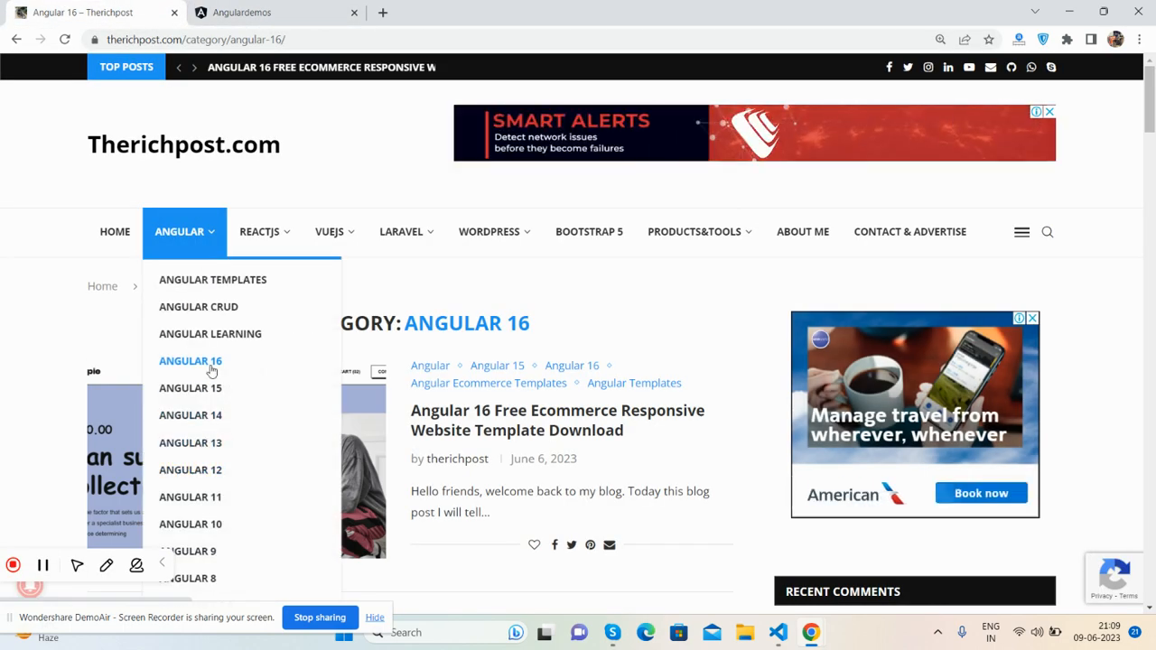
Browse Therichpost's Angular 16 and Angular Ecommerce Templates posts, then return to the Angulardemos tab.
{"action": "scroll", "scroll_direction": "down", "scroll_amount": 3}
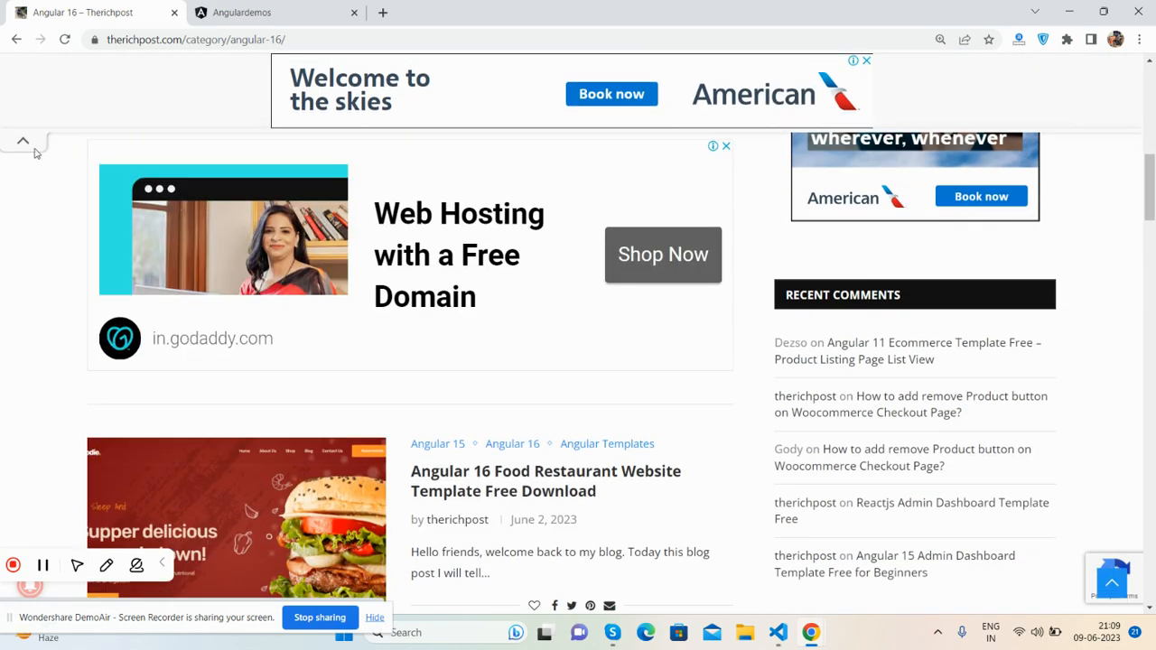
{"action": "scroll", "scroll_direction": "down", "scroll_amount": 3}
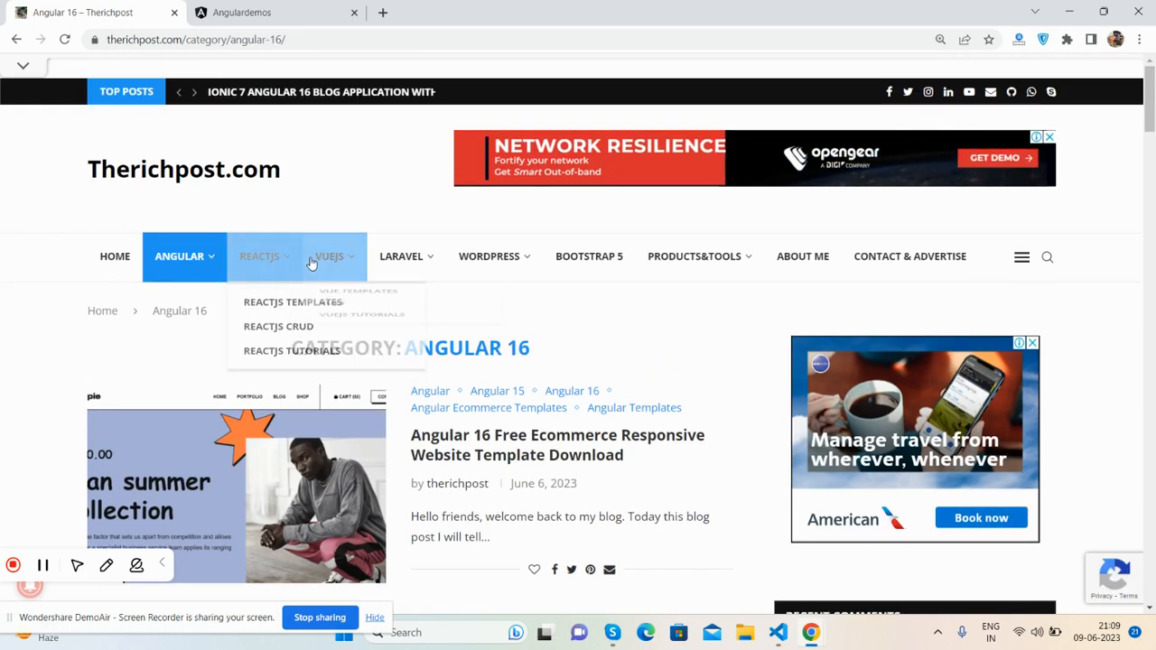
{"action": "mouse_move", "coordinate": [489, 255]}
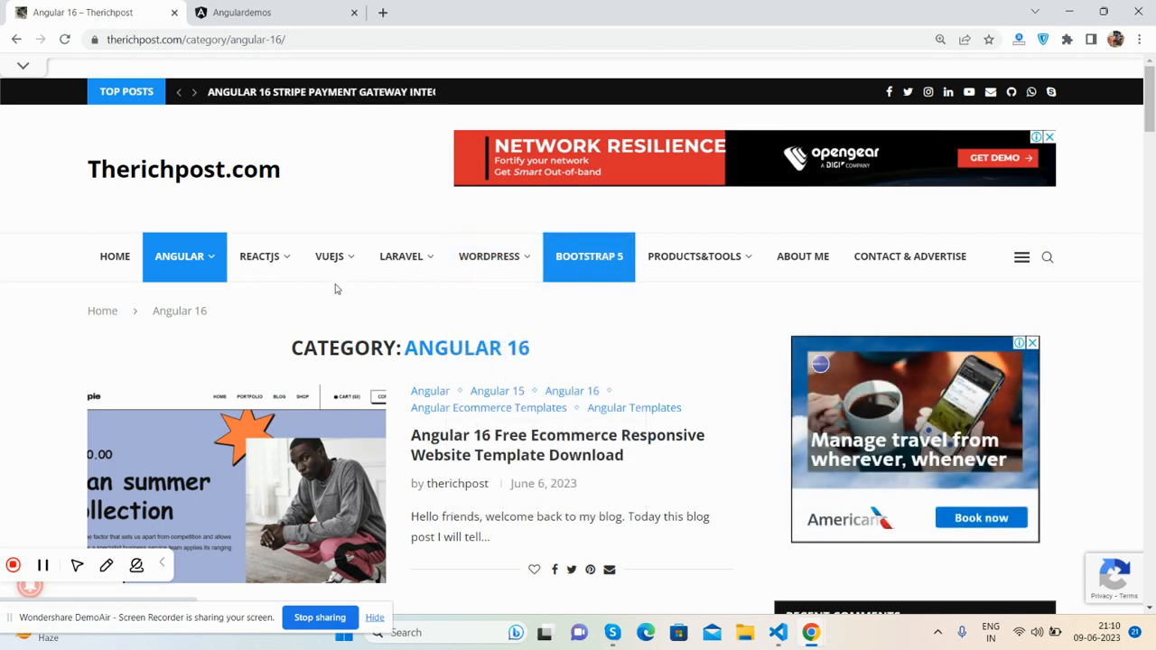
{"action": "left_click", "coordinate": [179, 256]}
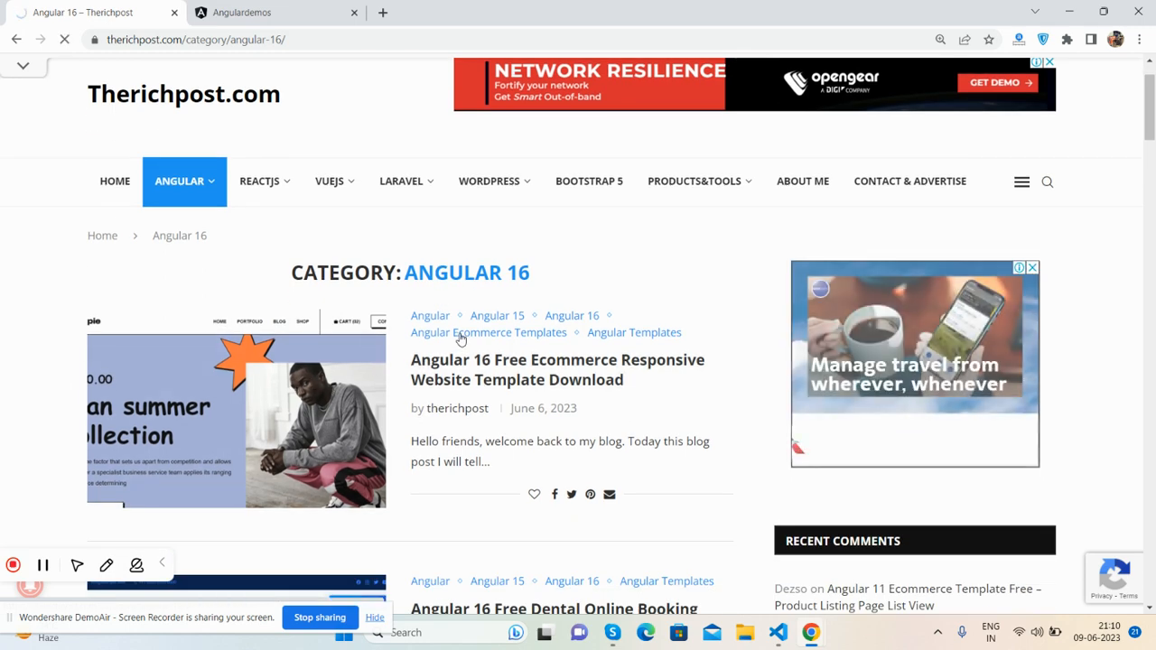
{"action": "left_click", "coordinate": [489, 332]}
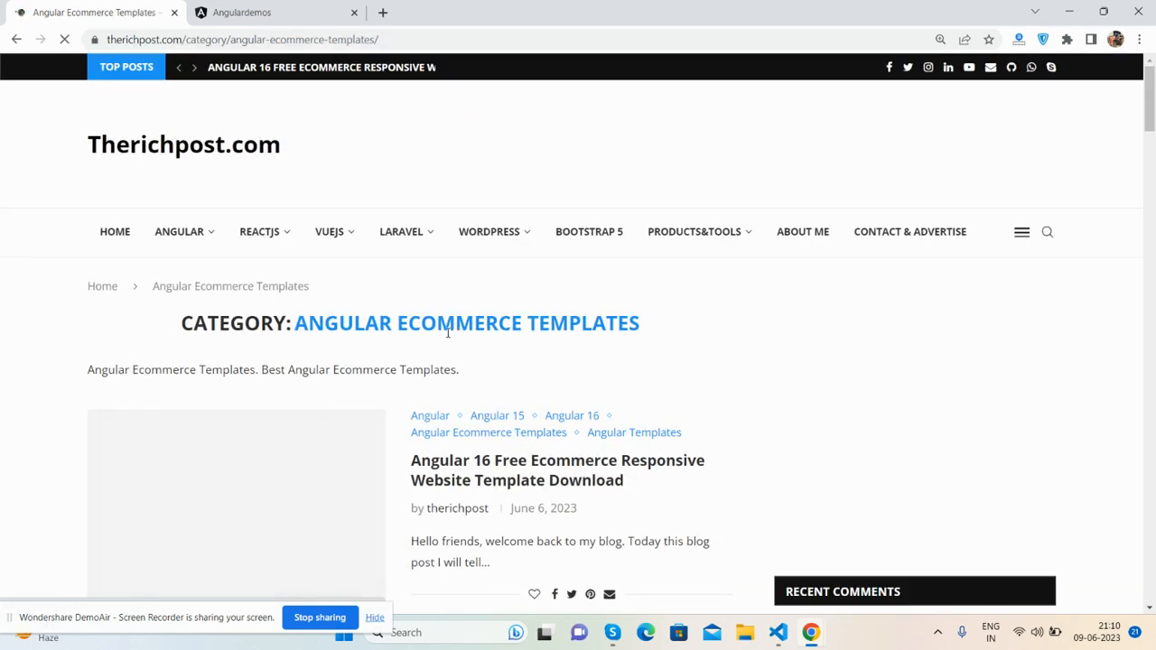
{"action": "scroll", "scroll_direction": "down", "scroll_amount": 3}
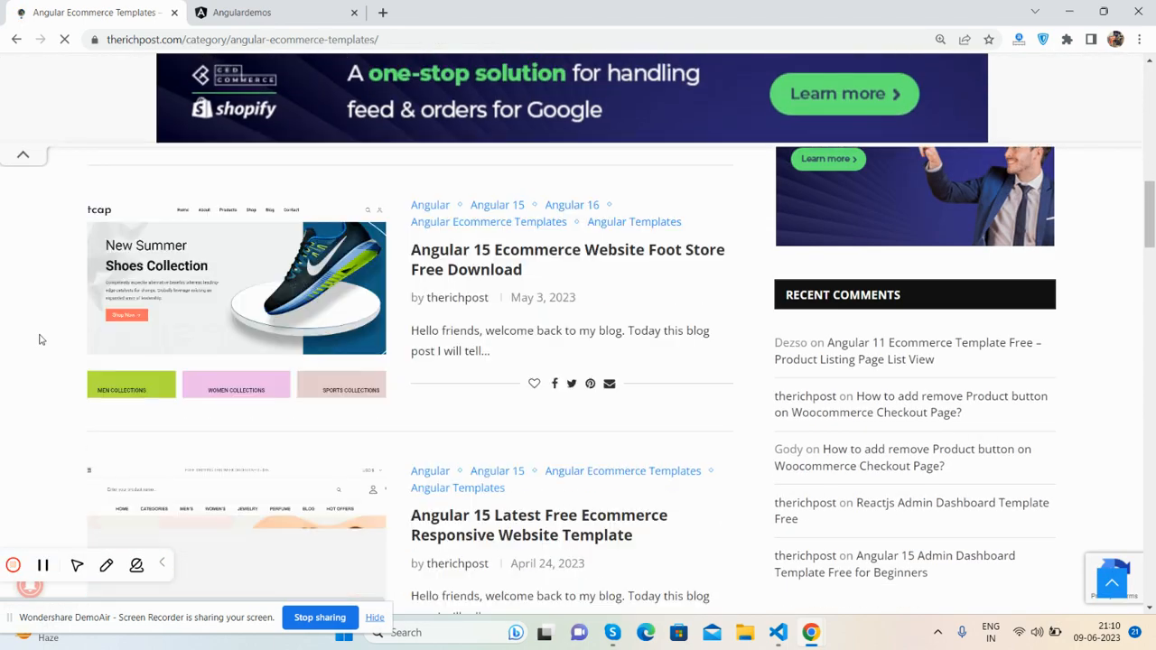
{"action": "scroll", "scroll_direction": "down", "scroll_amount": 3}
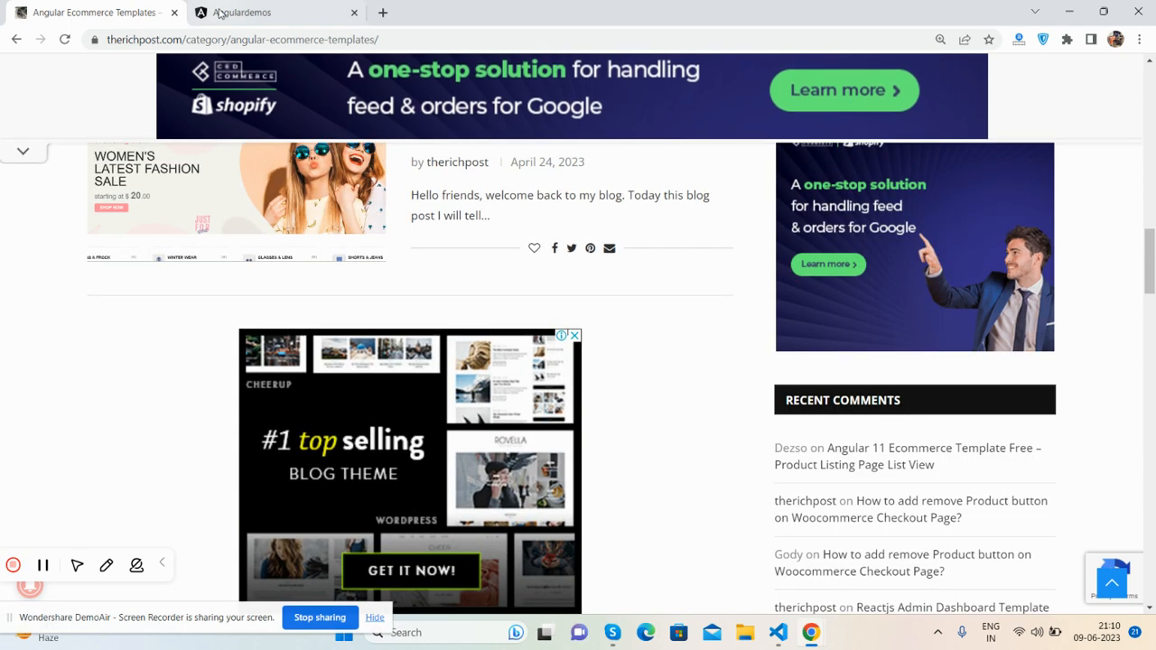
{"action": "left_click", "coordinate": [241, 12]}
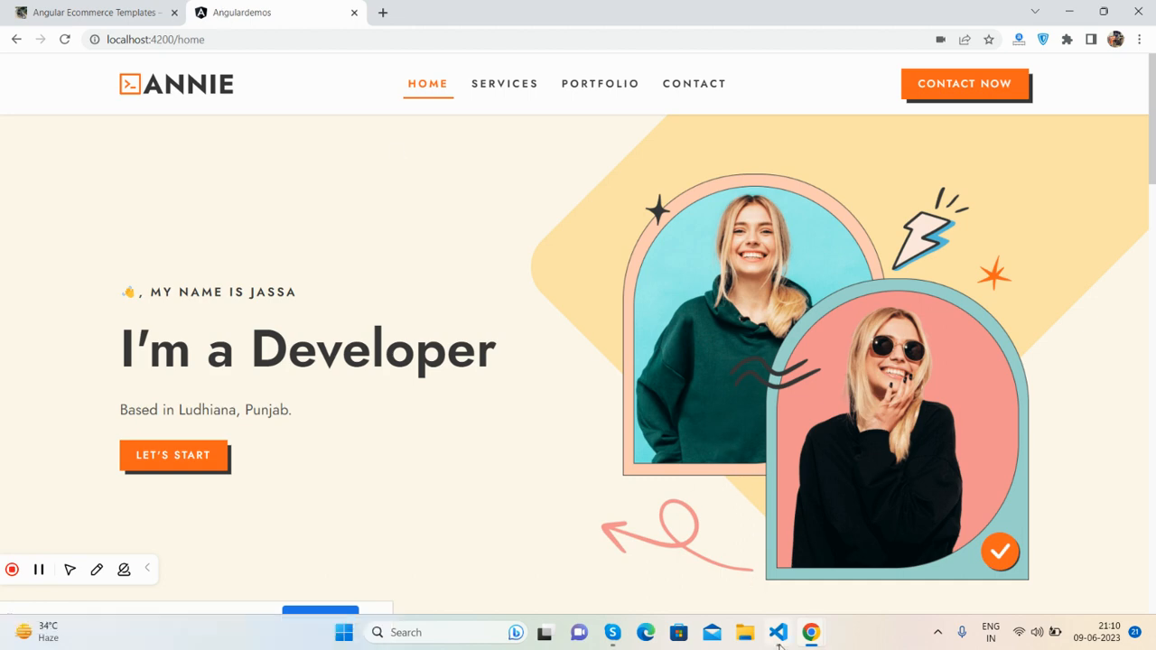
Collapse the header folder, demonstrate ng g c for headr, service and contact, then type ng serve.
{"action": "left_click", "coordinate": [777, 632]}
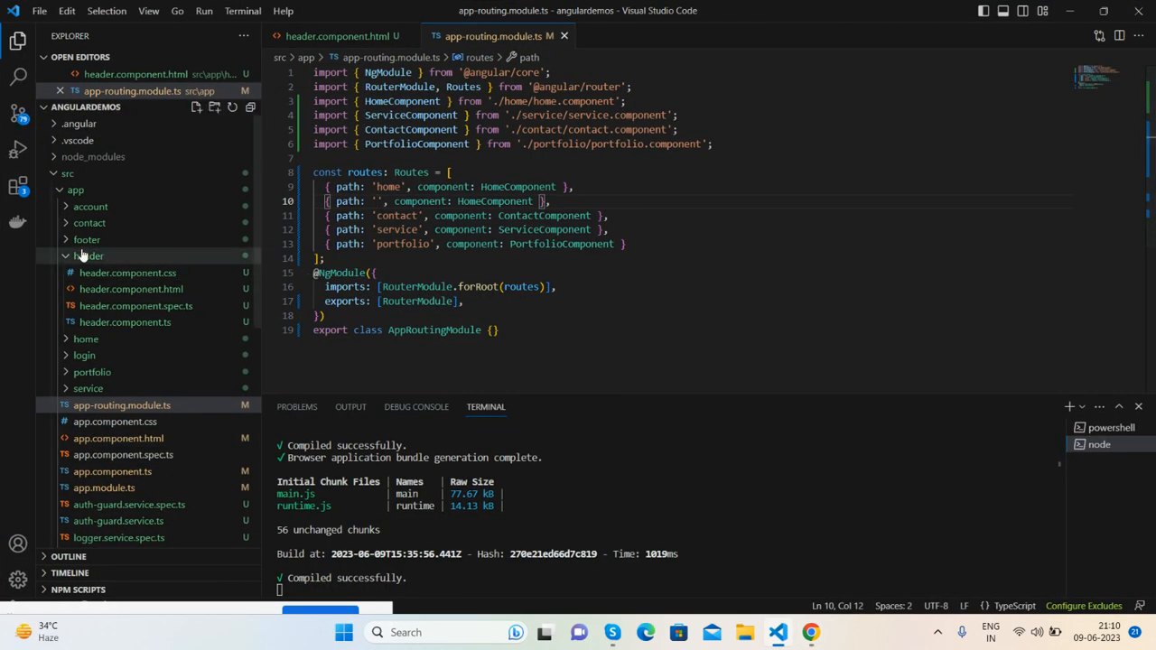
{"action": "left_click", "coordinate": [87, 256]}
{"action": "type", "text": "ng g c footer"}
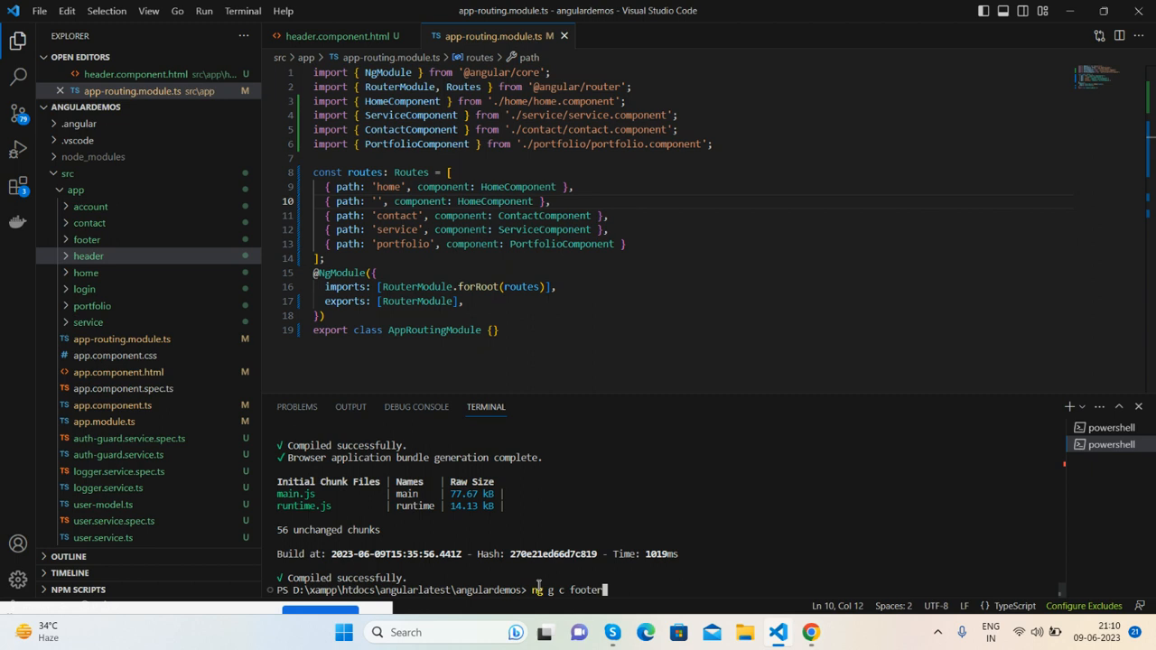
{"action": "type", "text": "headr"}
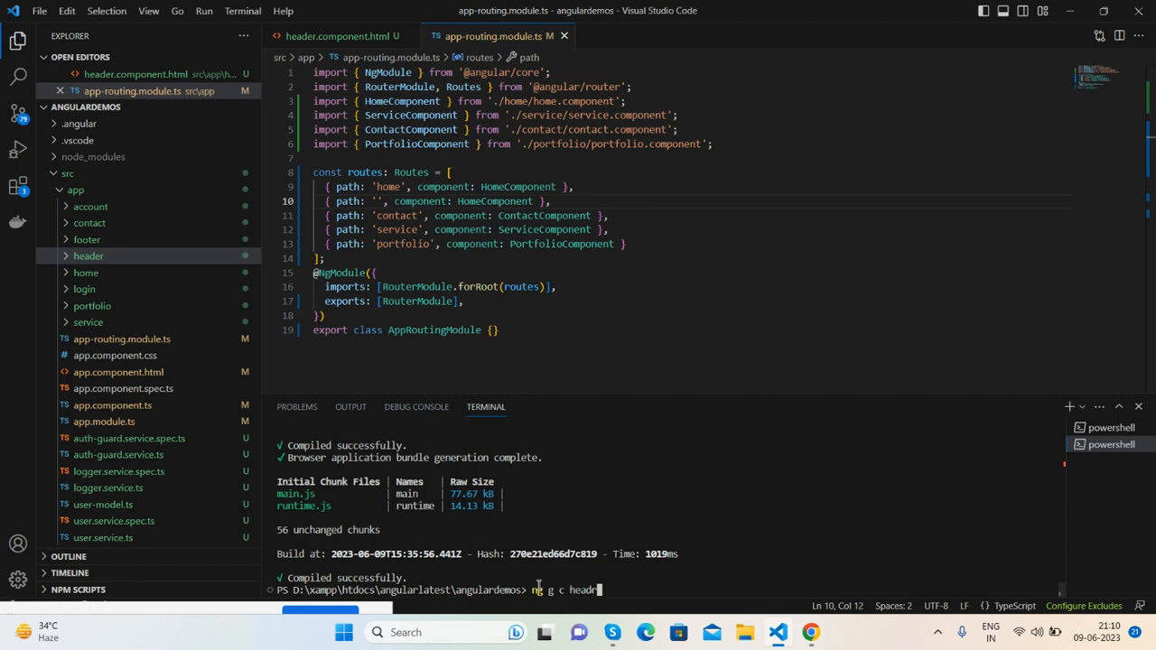
{"action": "type", "text": "service"}
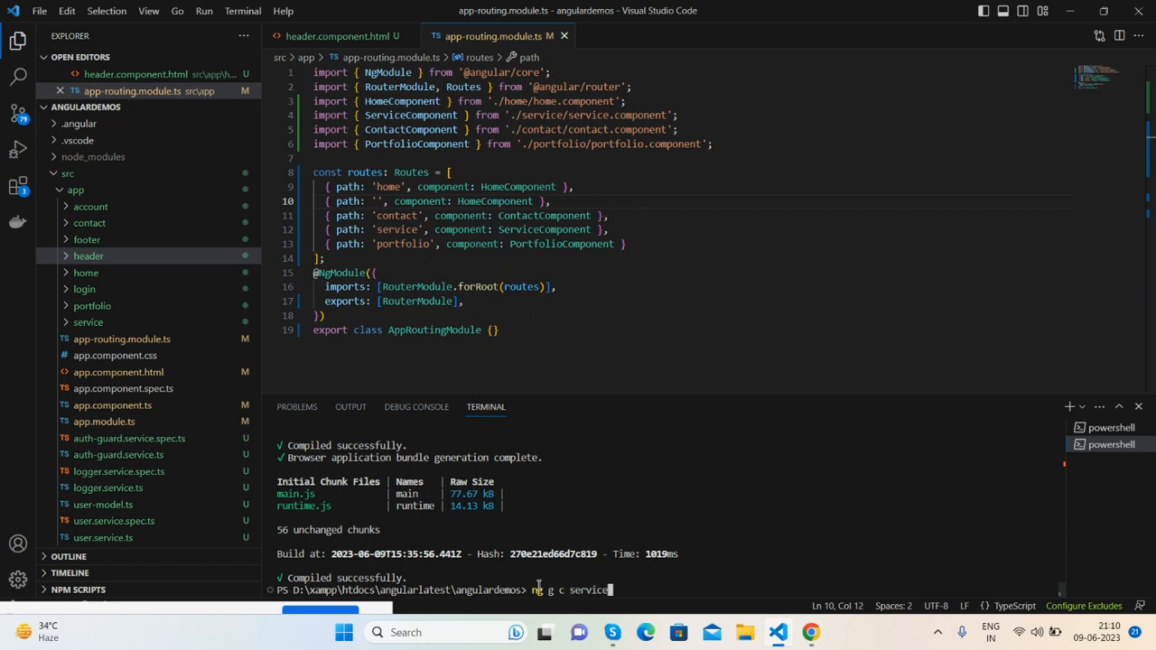
{"action": "type", "text": "contact"}
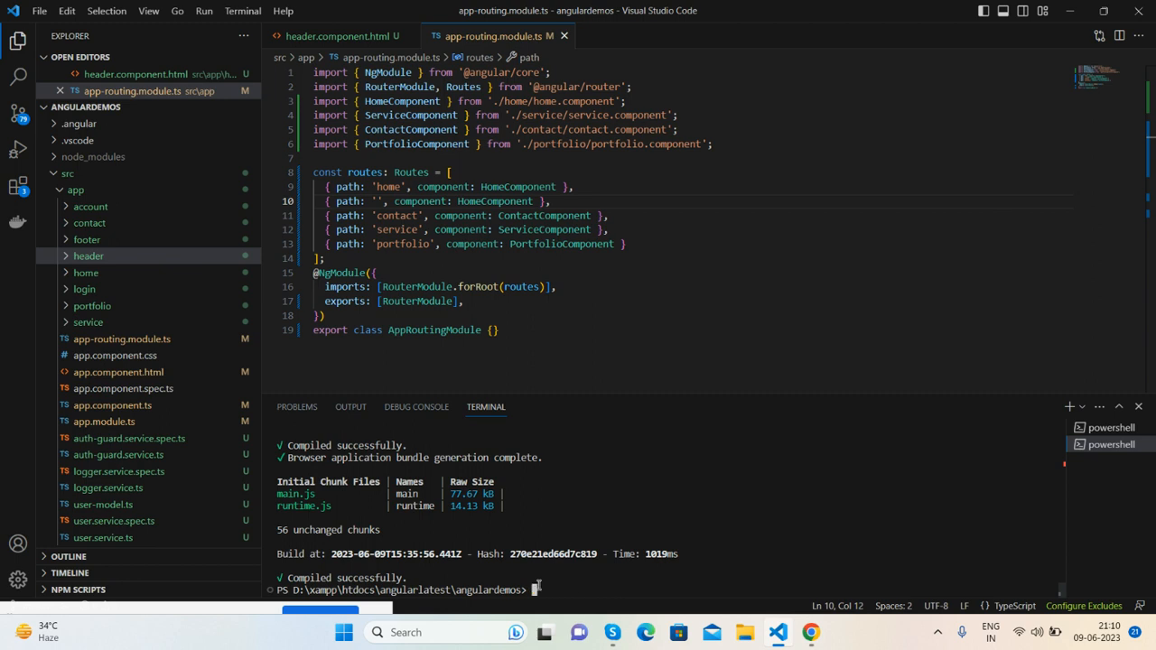
{"action": "type", "text": "ng serve"}
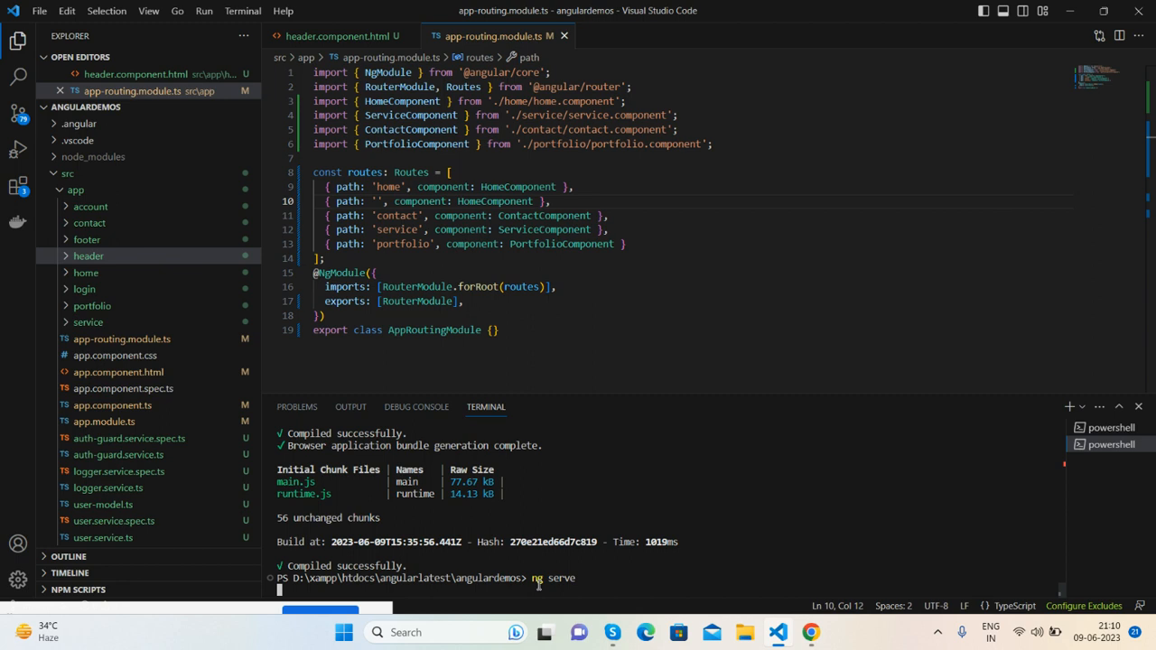
Run ng serve and select the portfolio component import path in app-routing.module.ts.
{"action": "left_click", "coordinate": [121, 339]}
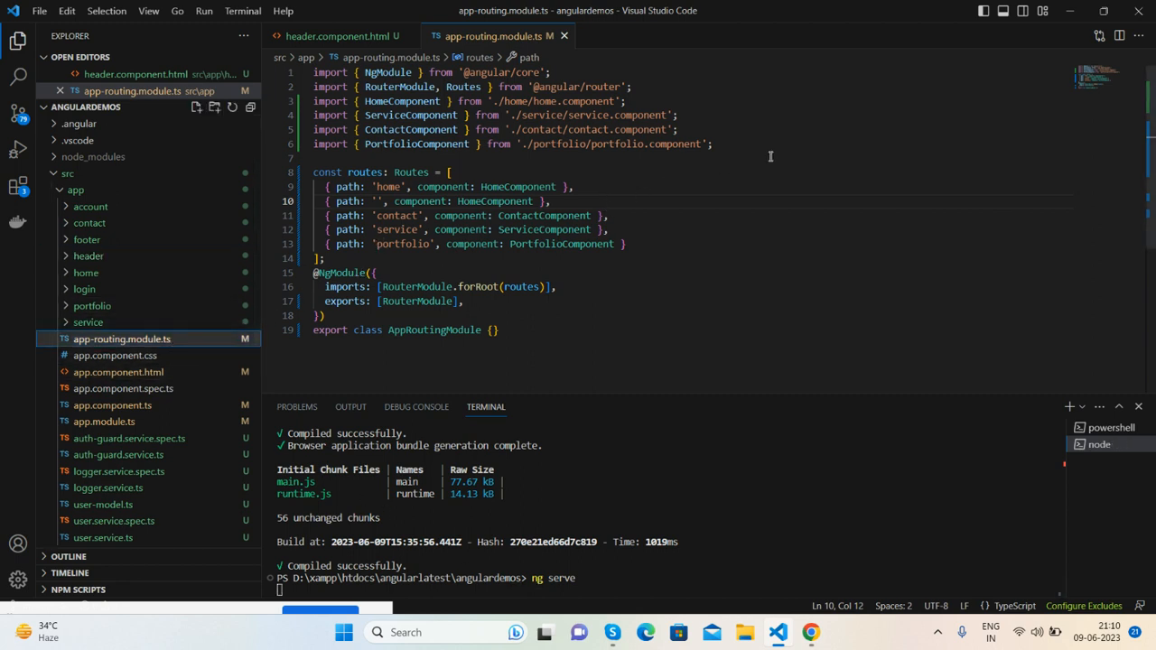
{"action": "left_click_drag", "start_coordinate": [486, 144], "coordinate": [718, 144]}
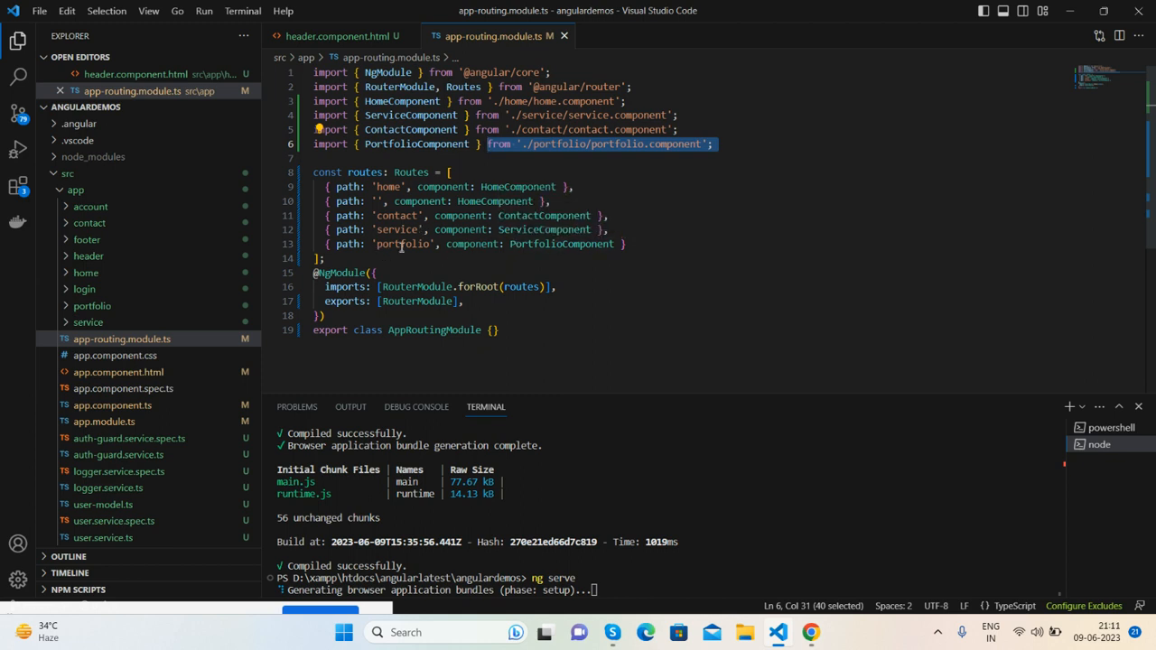
{"action": "mouse_move", "coordinate": [91, 206]}
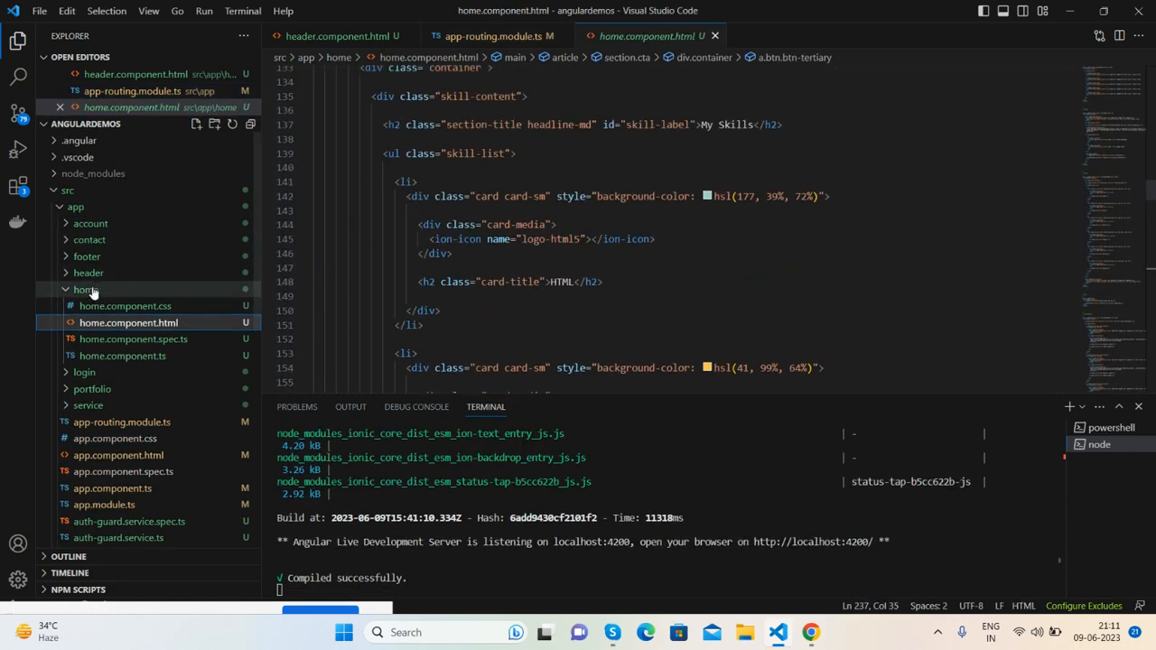
Collapse the home folder, open app.component.html and highlight its router-outlet line.
{"action": "left_click", "coordinate": [86, 289]}
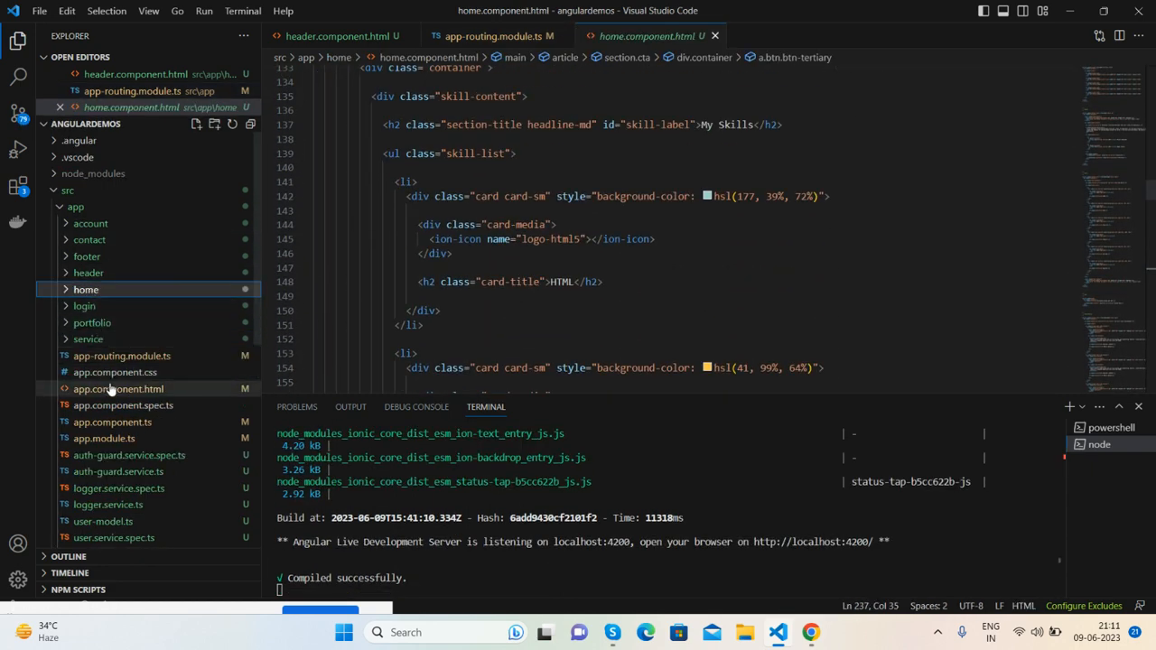
{"action": "left_click", "coordinate": [118, 388]}
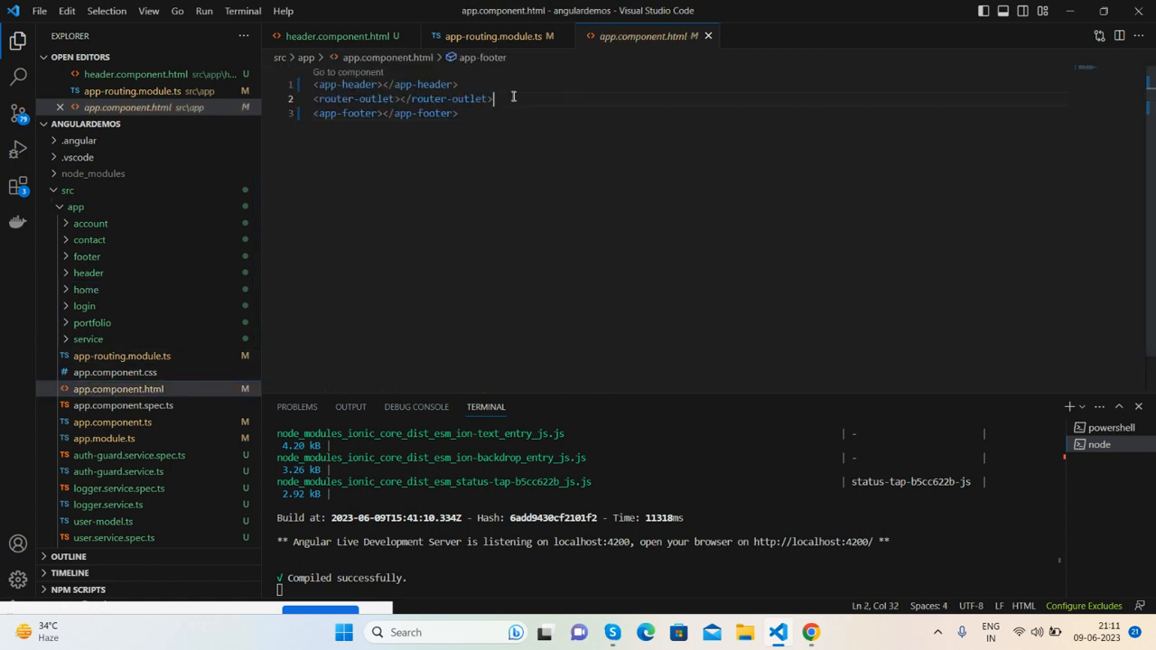
{"action": "triple_click", "coordinate": [402, 99]}
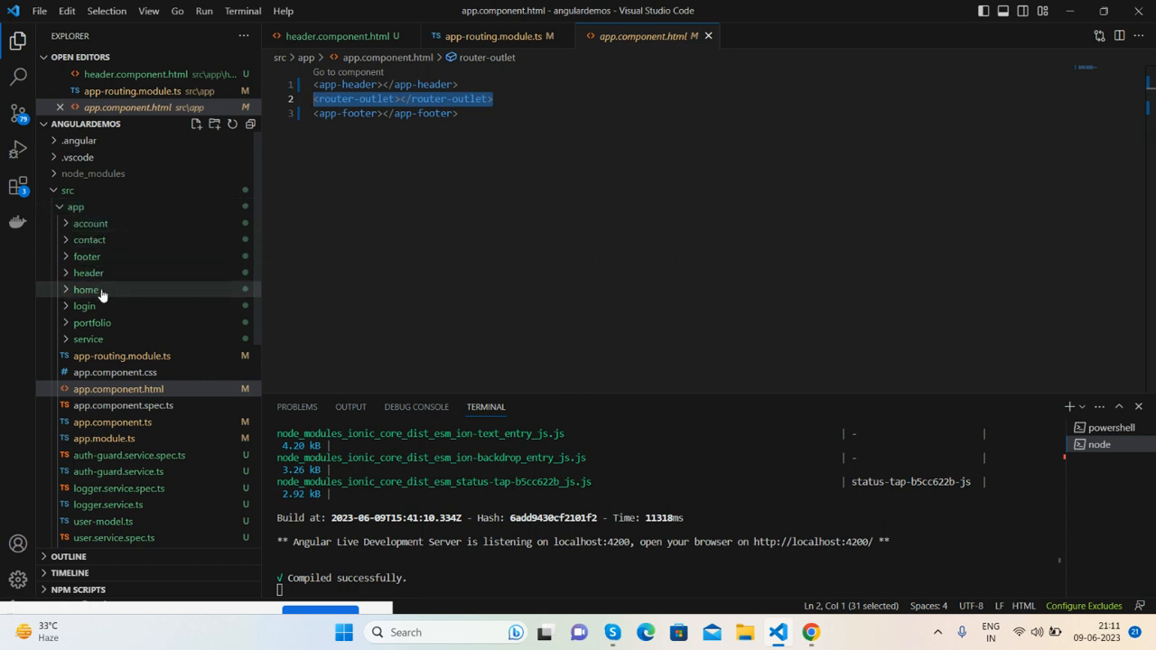
{"action": "scroll", "scroll_direction": "down", "scroll_amount": 3}
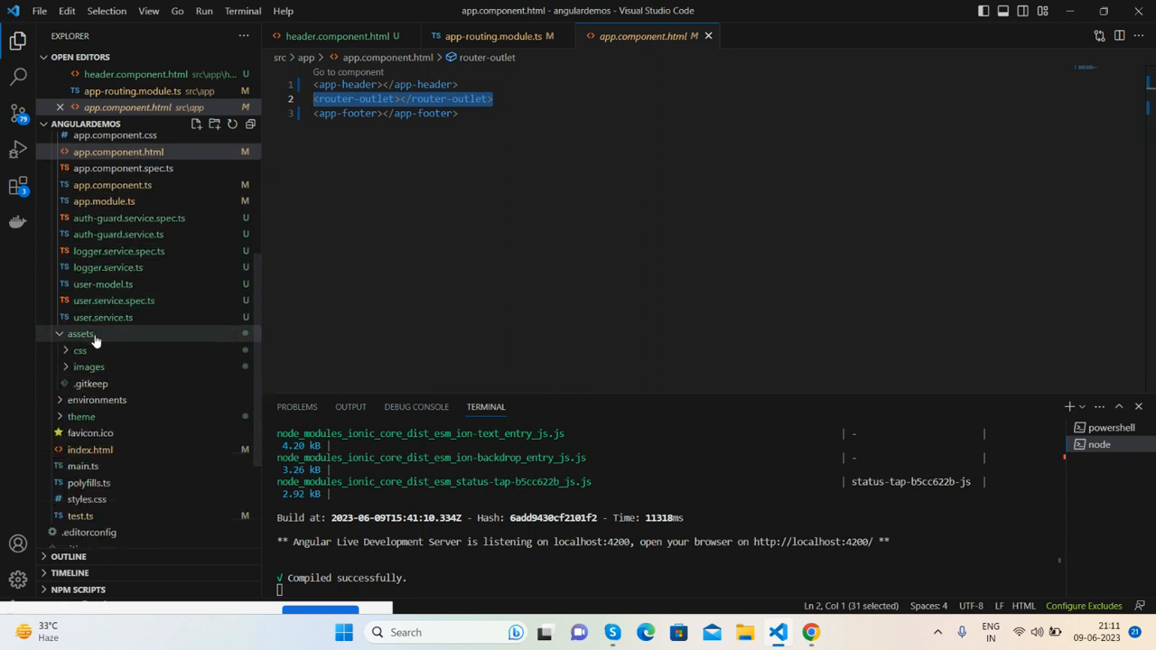
{"action": "mouse_move", "coordinate": [82, 333]}
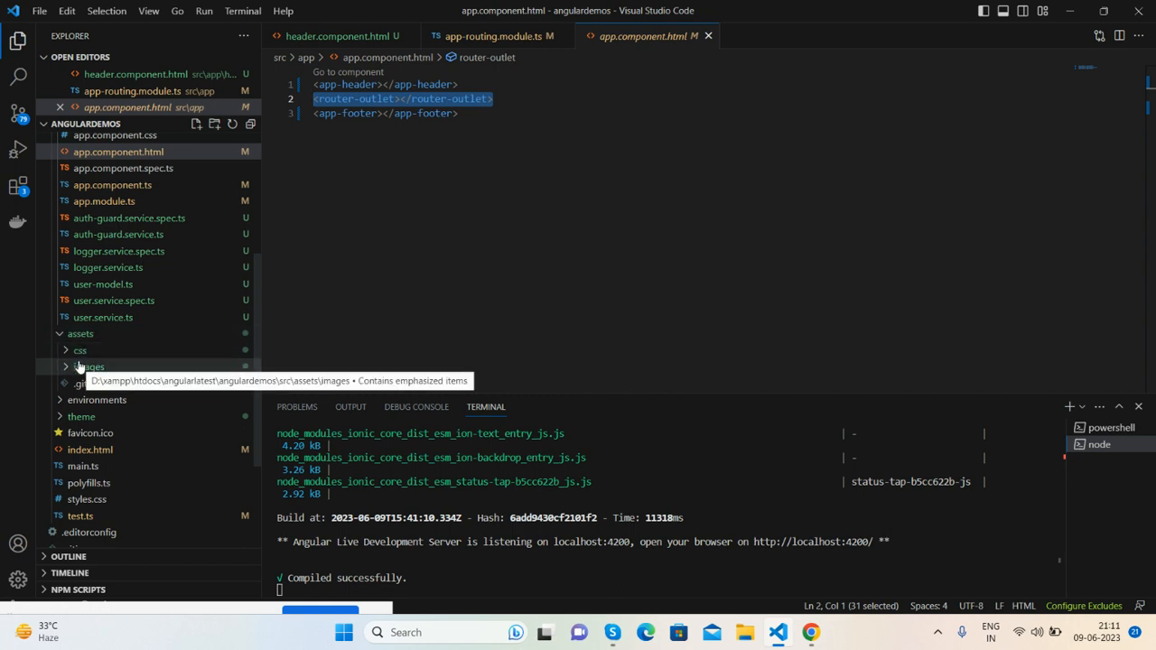
{"action": "mouse_move", "coordinate": [300, 223]}
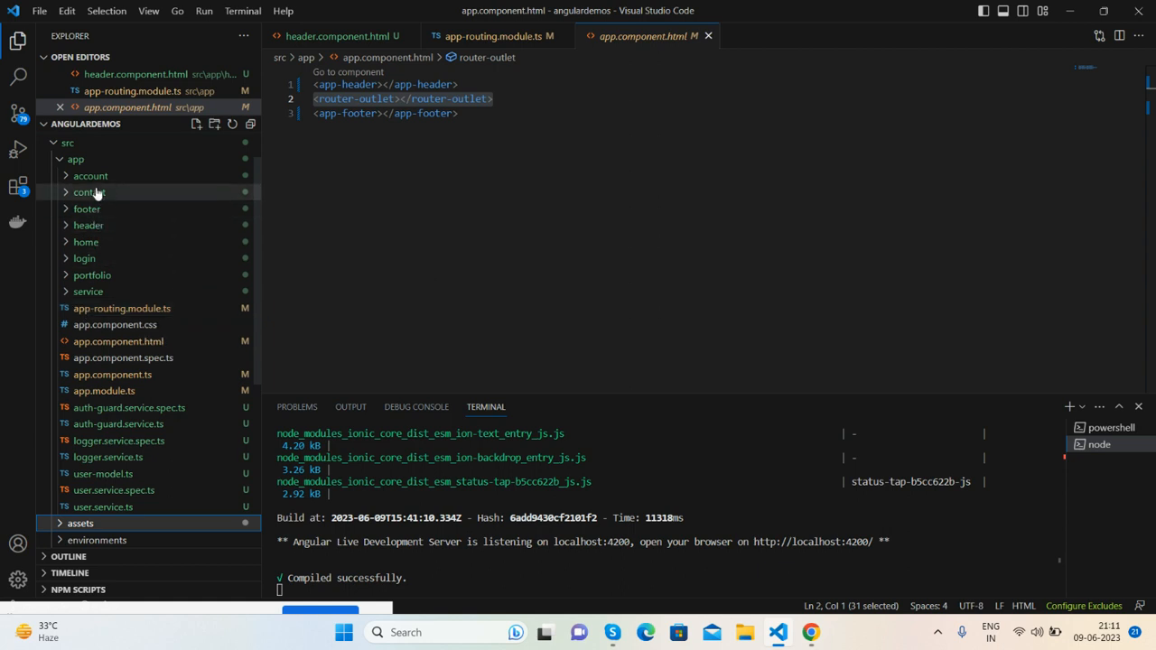
{"action": "mouse_move", "coordinate": [88, 225]}
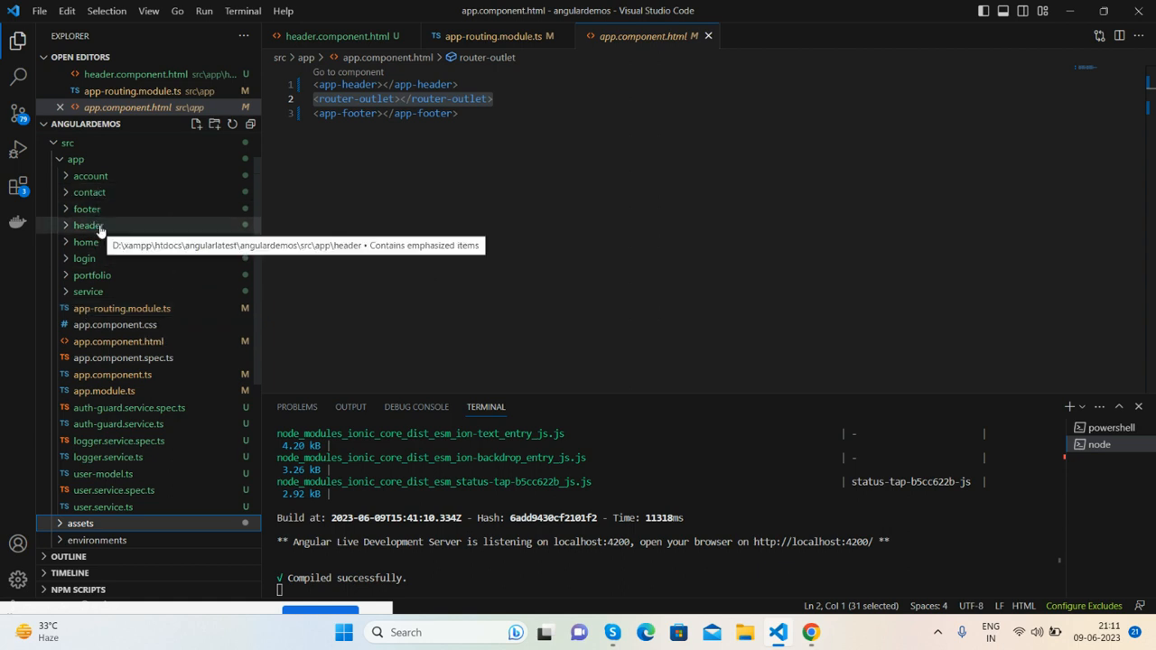
Open and scroll header.component.html, then open header.component.ts in the header folder.
{"action": "left_click", "coordinate": [88, 225]}
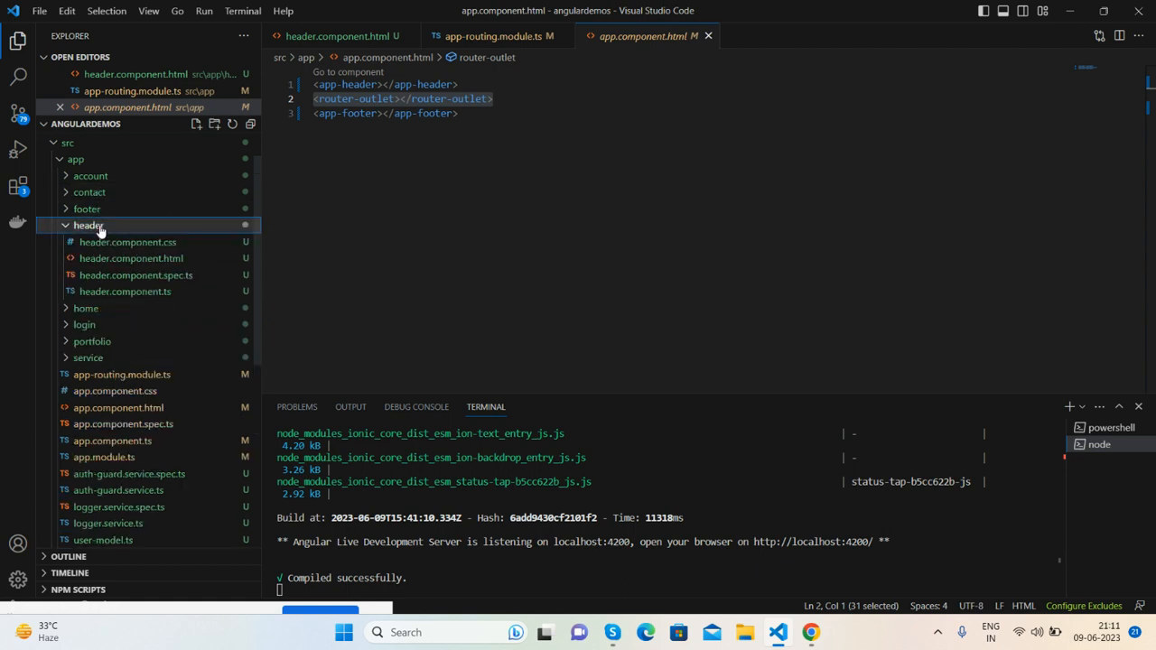
{"action": "double_click", "coordinate": [131, 257]}
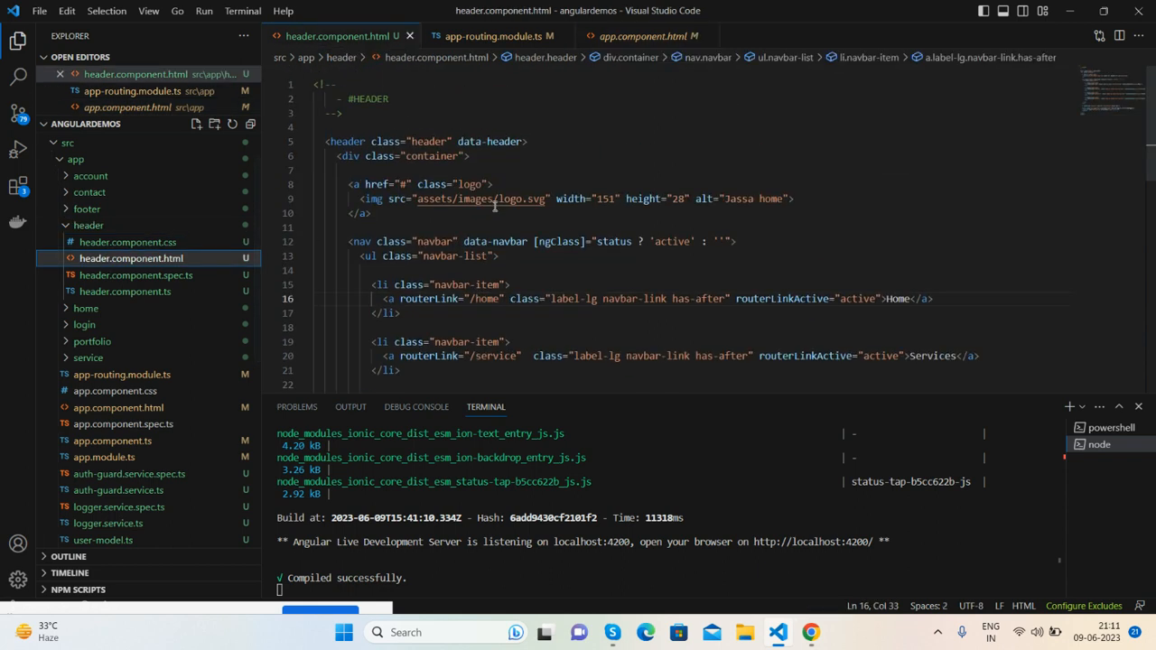
{"action": "scroll", "scroll_direction": "down", "scroll_amount": 3}
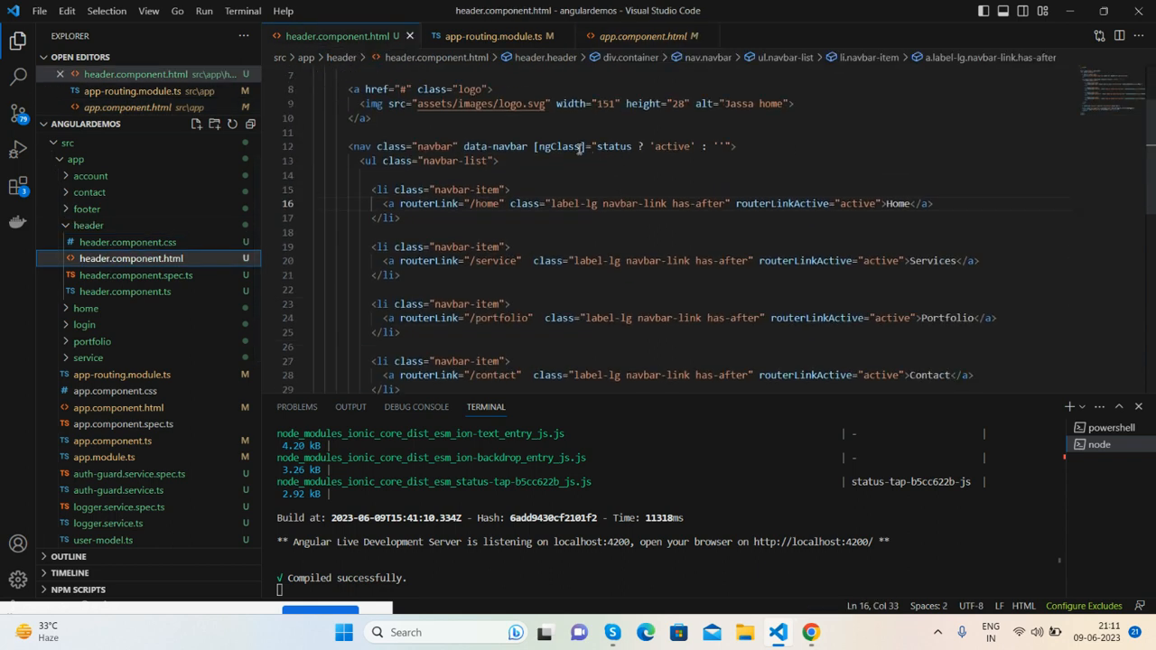
{"action": "scroll", "scroll_direction": "down", "scroll_amount": 3}
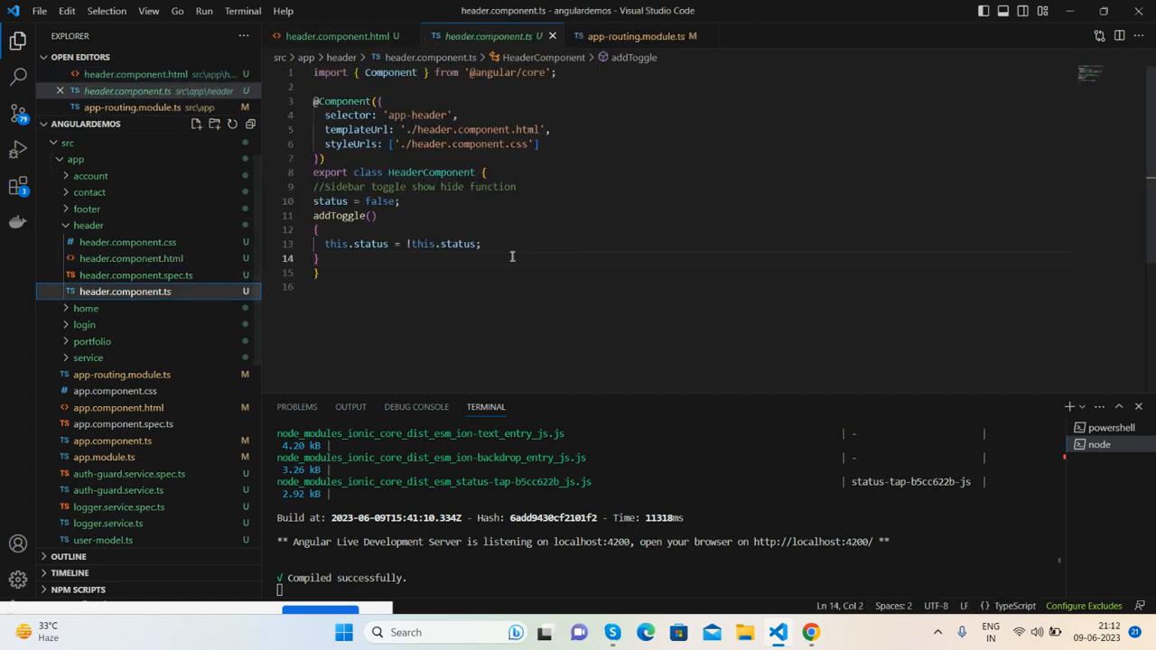
{"action": "mouse_move", "coordinate": [330, 200]}
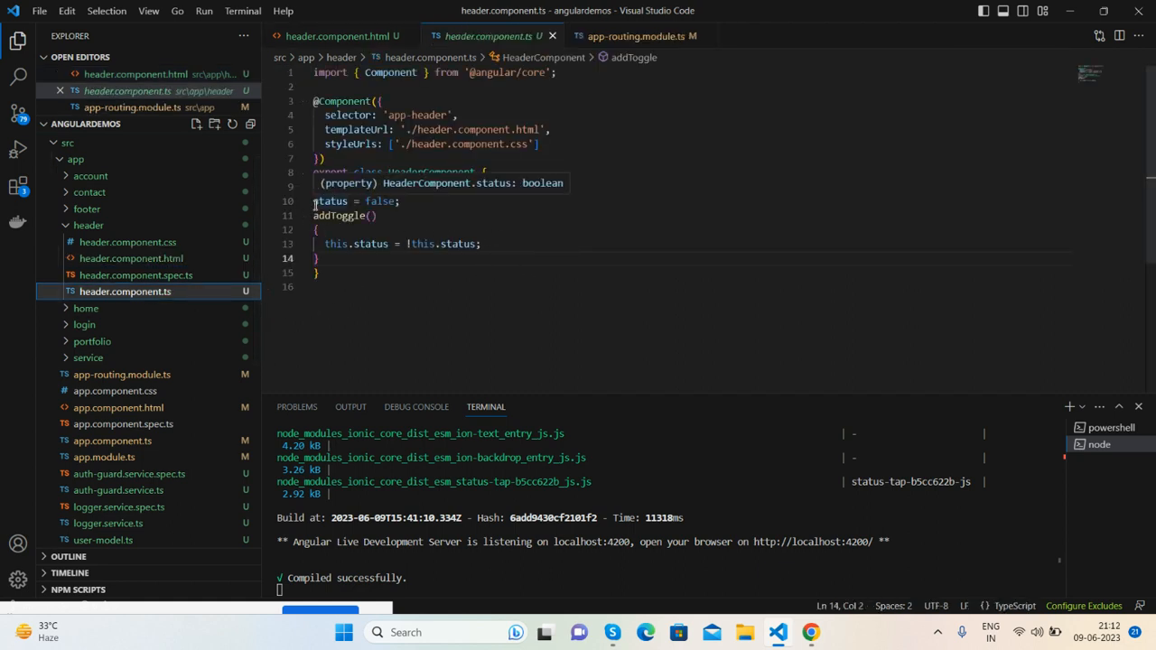
{"action": "left_click", "coordinate": [131, 258]}
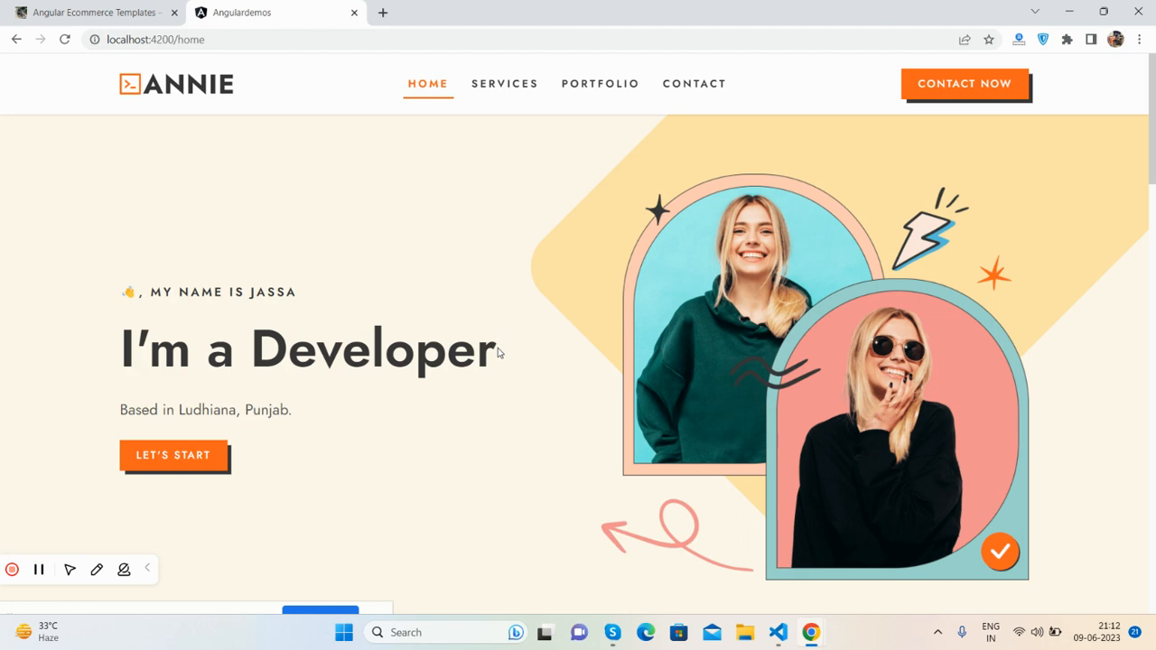
Scroll the Ecommerce Templates posts, open the Angular 16 category, dismiss the ad and scroll.
{"action": "left_click", "coordinate": [90, 12]}
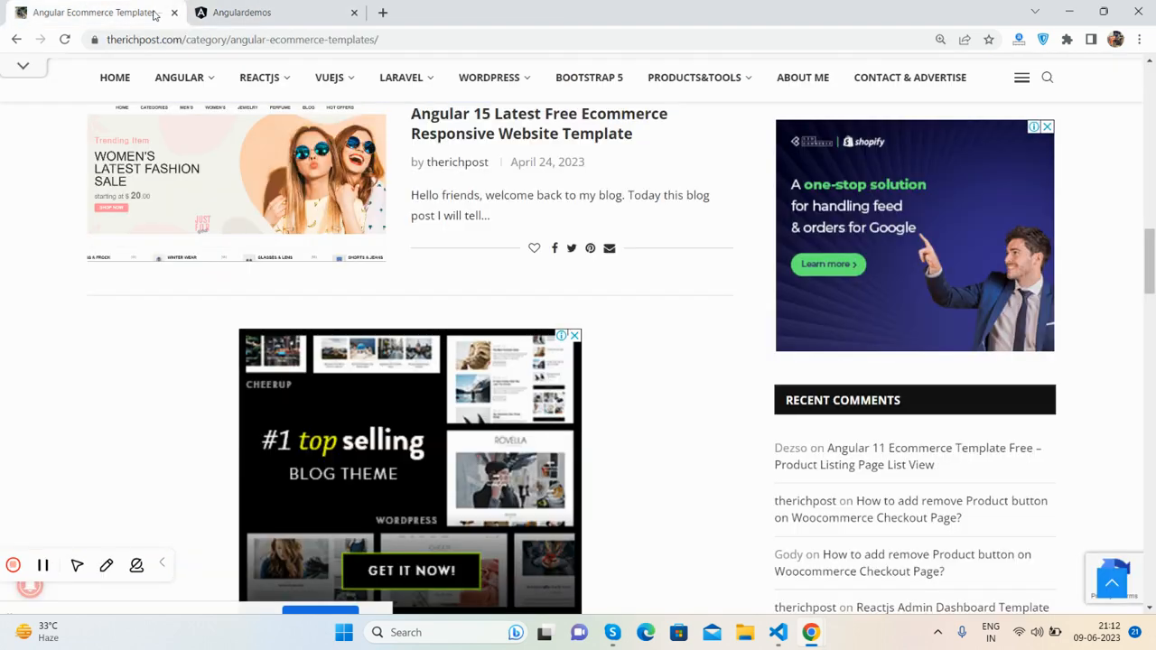
{"action": "scroll", "scroll_direction": "down", "scroll_amount": 3}
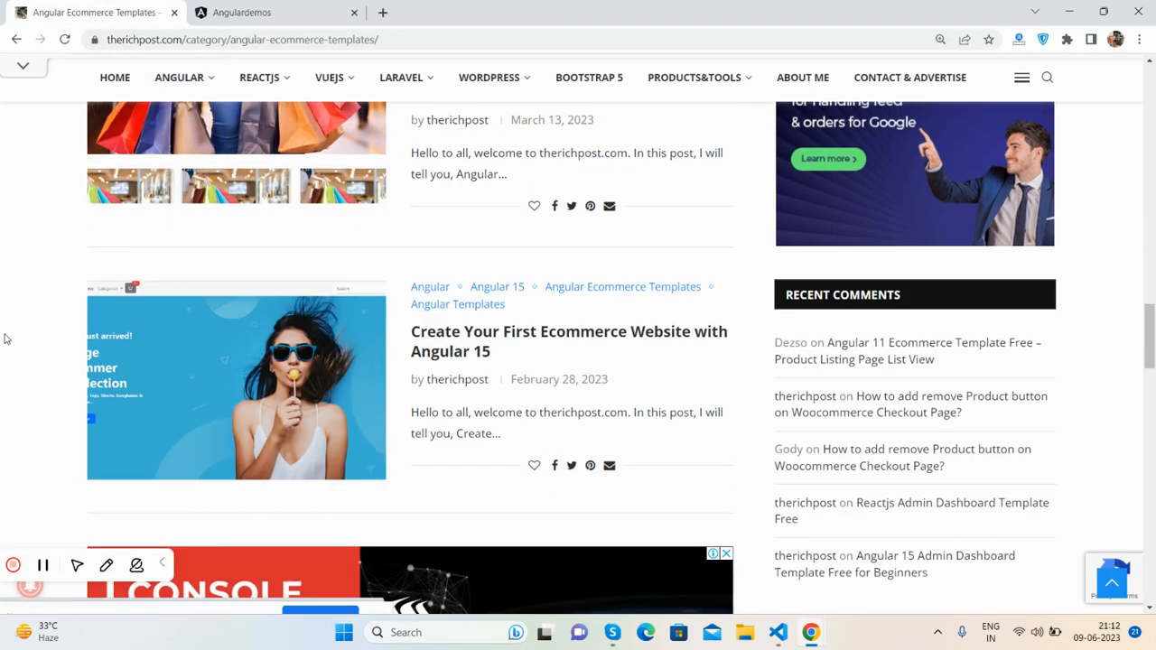
{"action": "scroll", "scroll_direction": "down", "scroll_amount": 3}
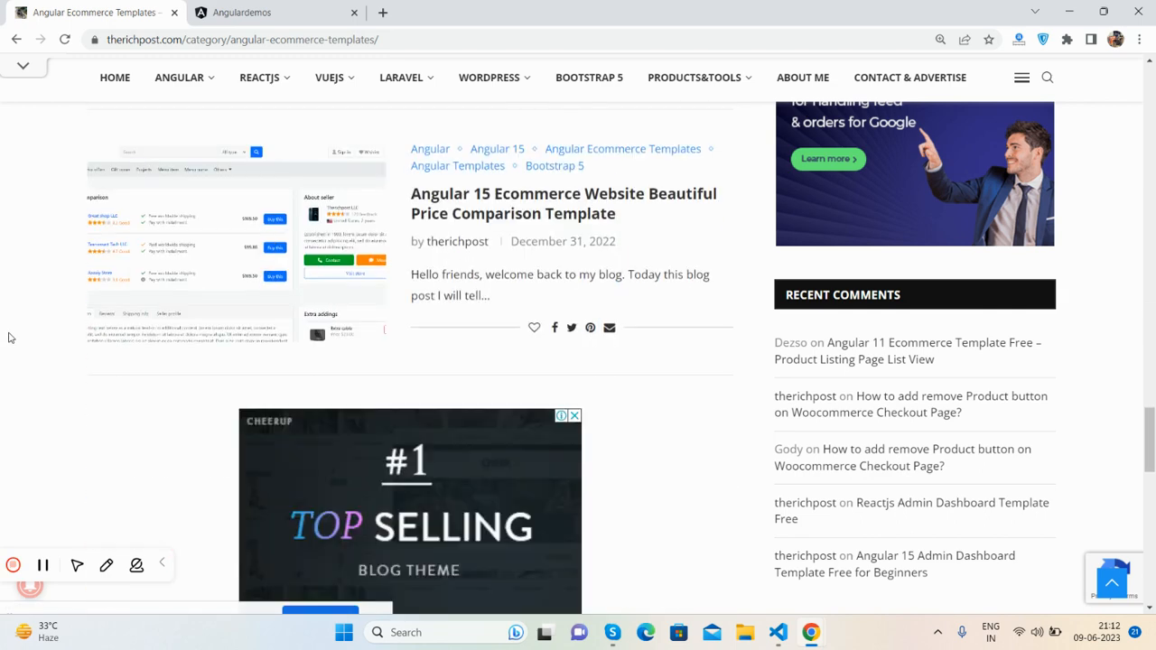
{"action": "scroll", "scroll_direction": "down", "scroll_amount": 3}
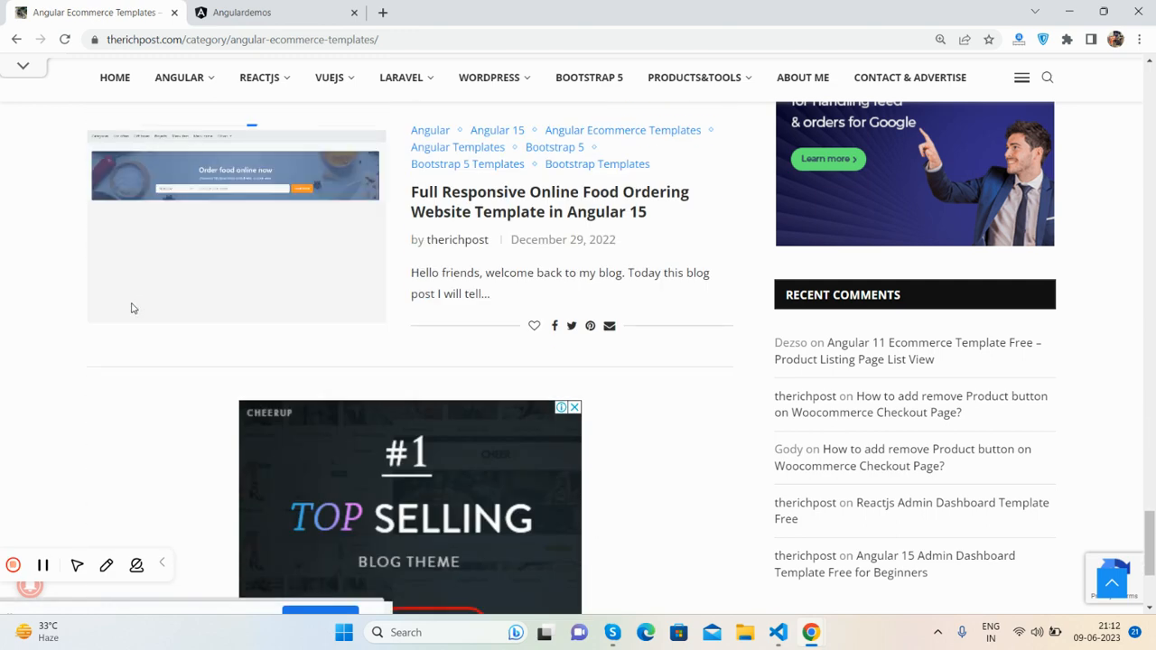
{"action": "left_click", "coordinate": [180, 76]}
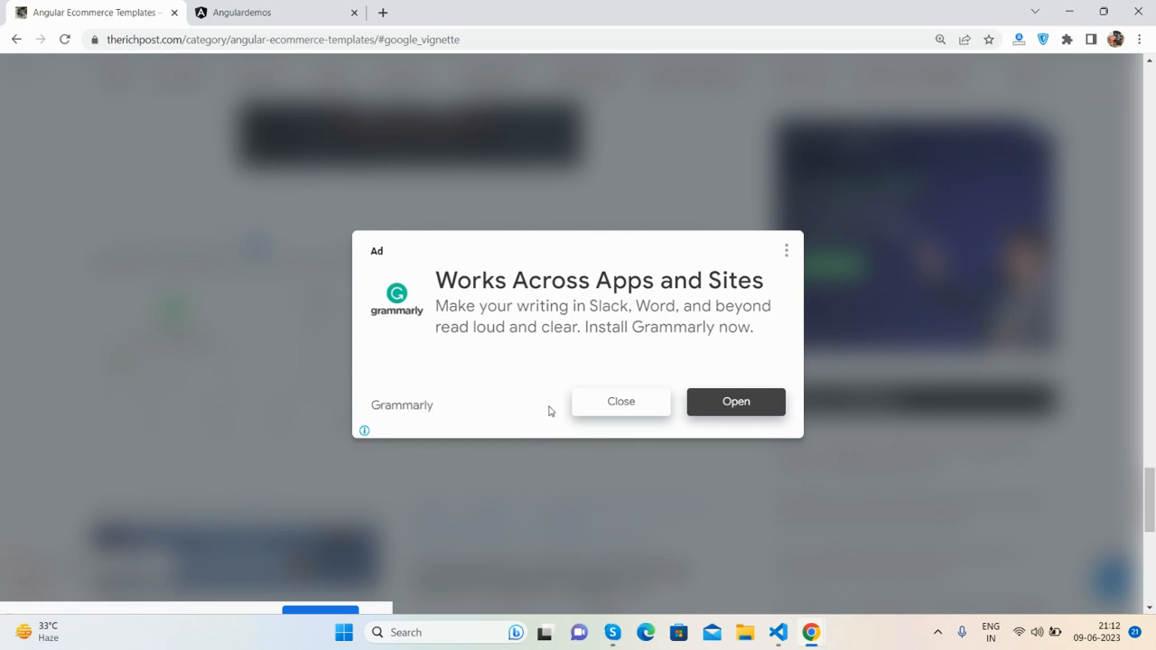
{"action": "left_click", "coordinate": [621, 401]}
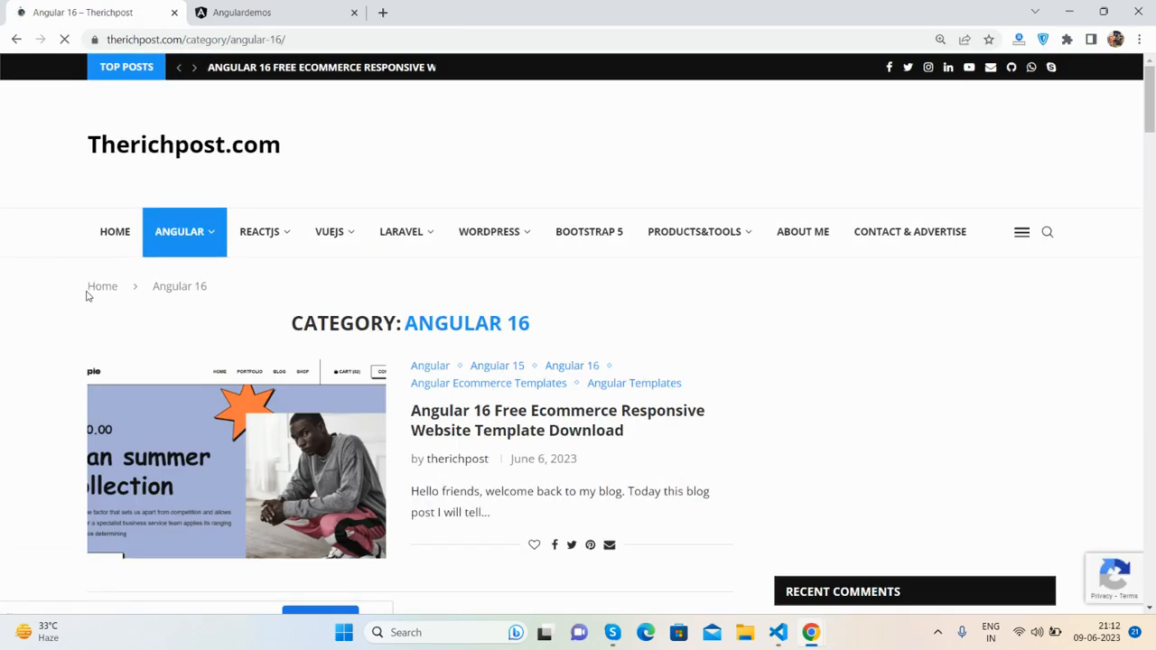
{"action": "scroll", "scroll_direction": "down", "scroll_amount": 3}
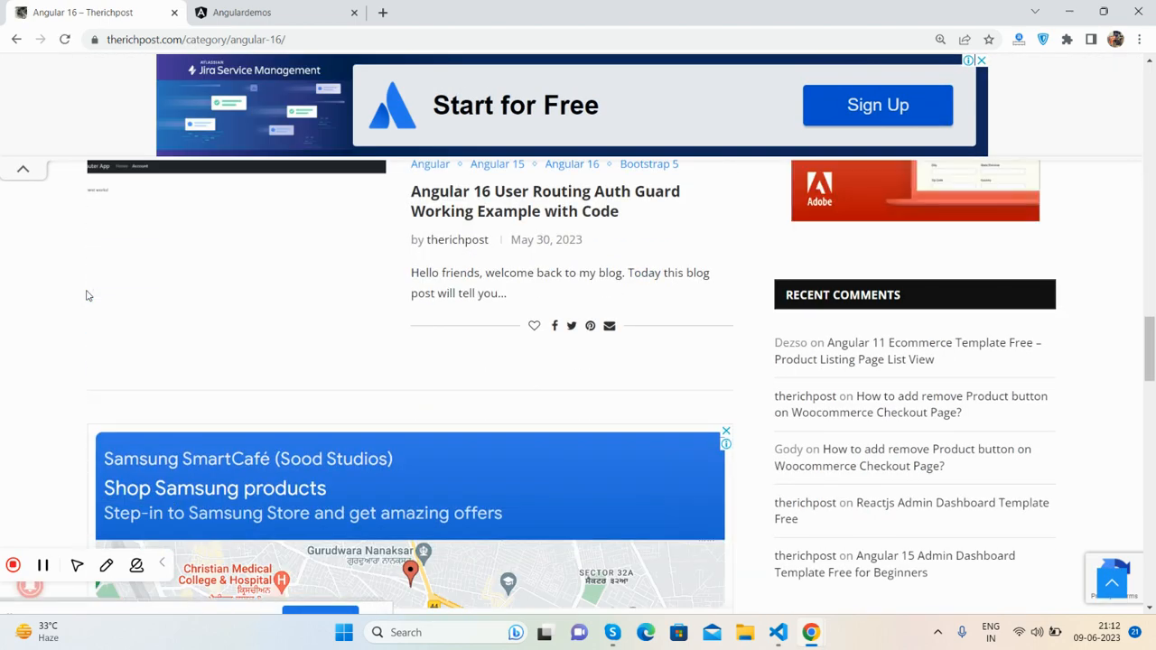
{"action": "scroll", "scroll_direction": "down", "scroll_amount": 3}
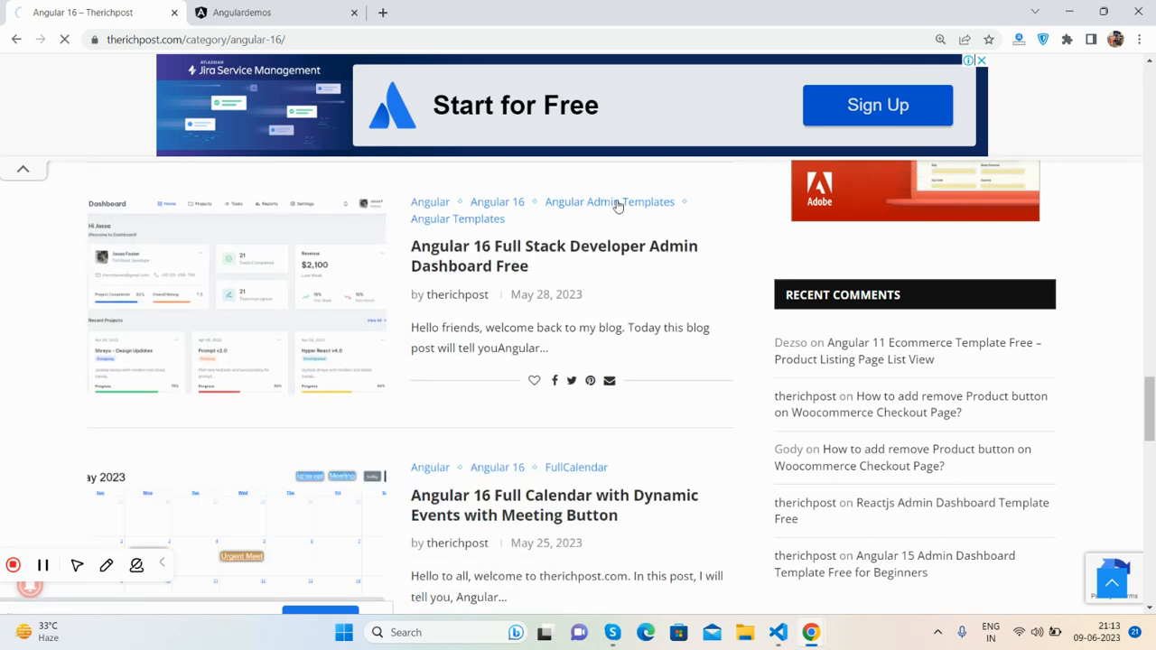
Open the Angular Admin Templates category and scroll through its posts.
{"action": "left_click", "coordinate": [609, 201]}
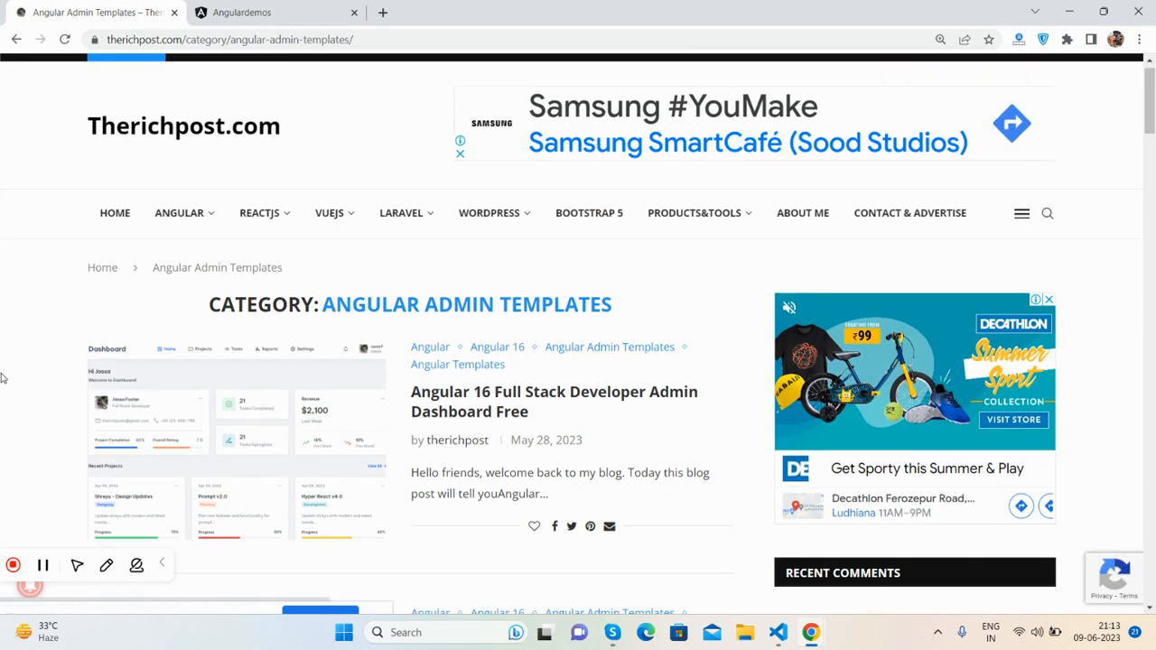
{"action": "scroll", "scroll_direction": "down", "scroll_amount": 3}
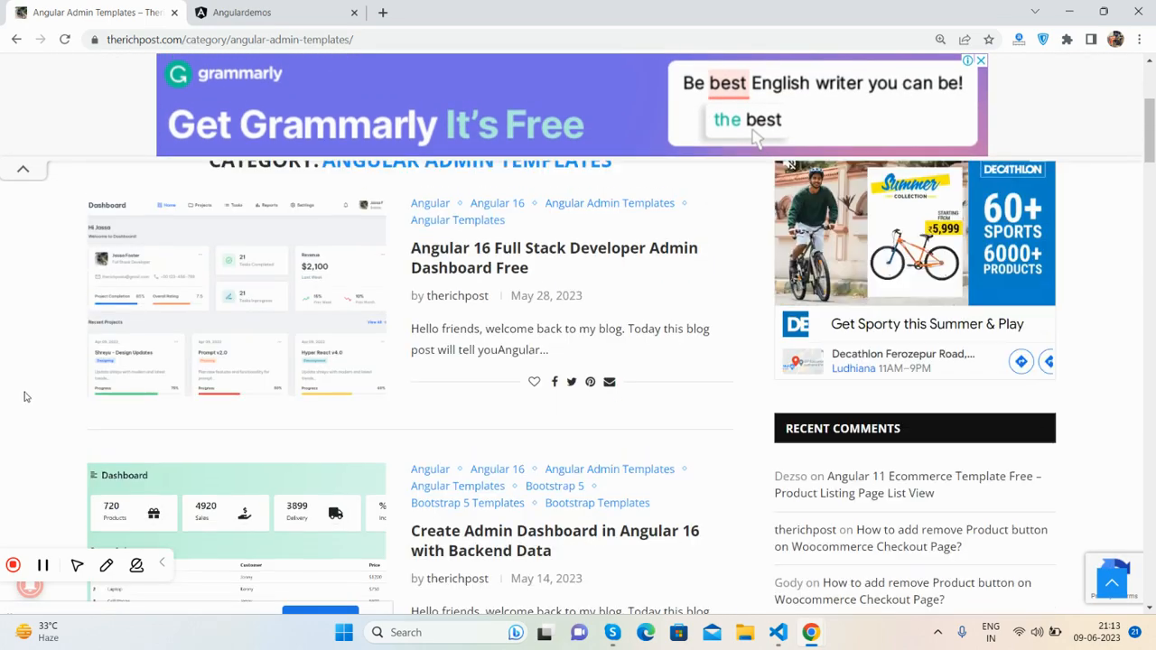
{"action": "scroll", "scroll_direction": "down", "scroll_amount": 3}
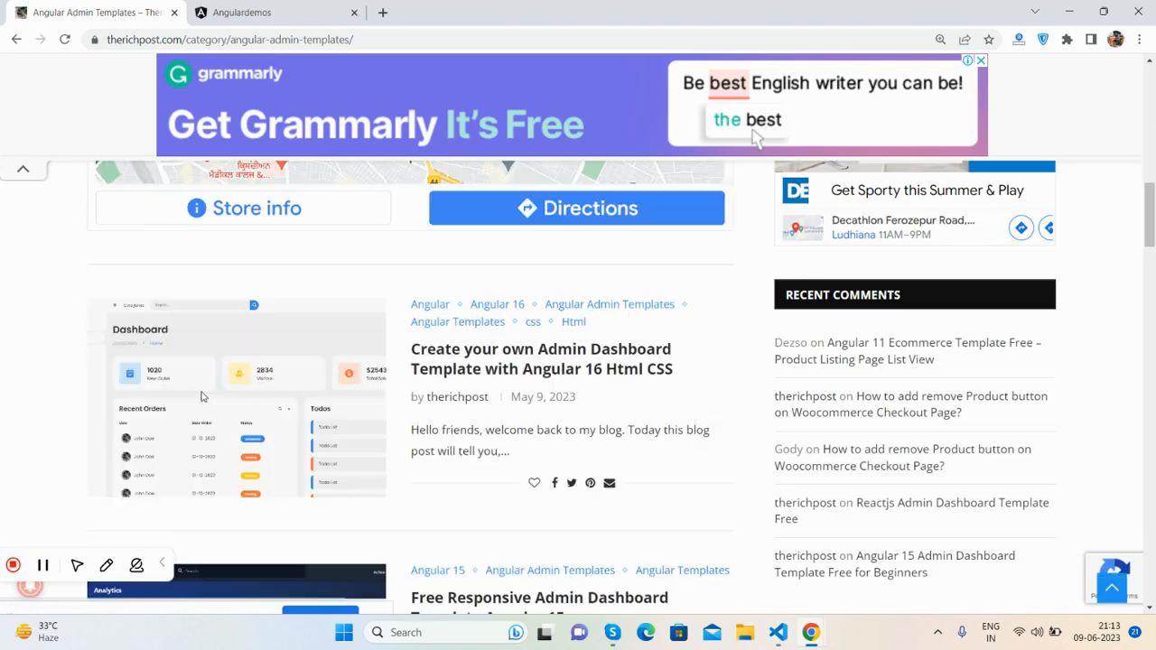
{"action": "scroll", "scroll_direction": "down", "scroll_amount": 3}
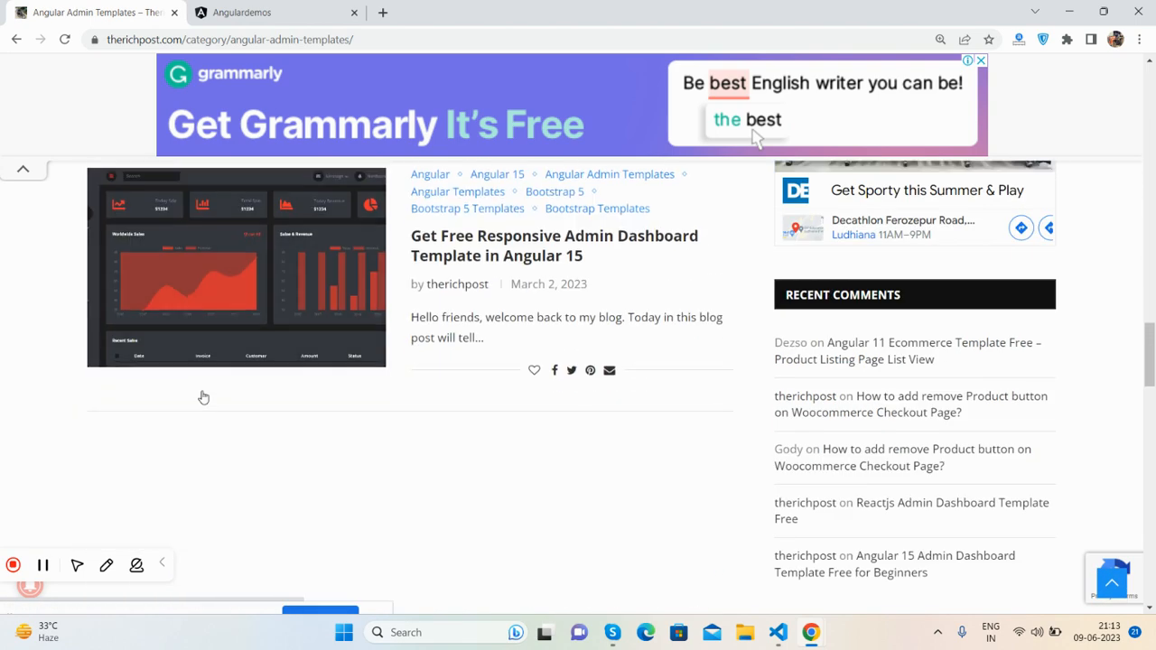
{"action": "scroll", "scroll_direction": "down", "scroll_amount": 3}
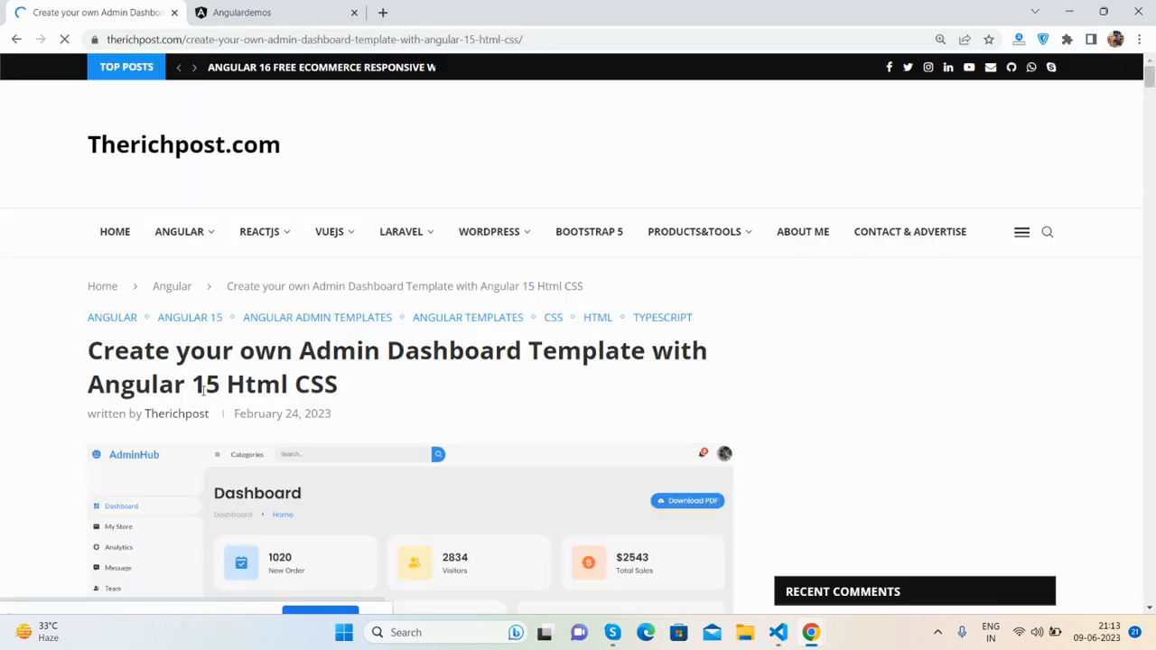
Scroll the admin dashboard post's setup commands and code, then return to the Angulardemos tab.
{"action": "scroll", "scroll_direction": "down", "scroll_amount": 3}
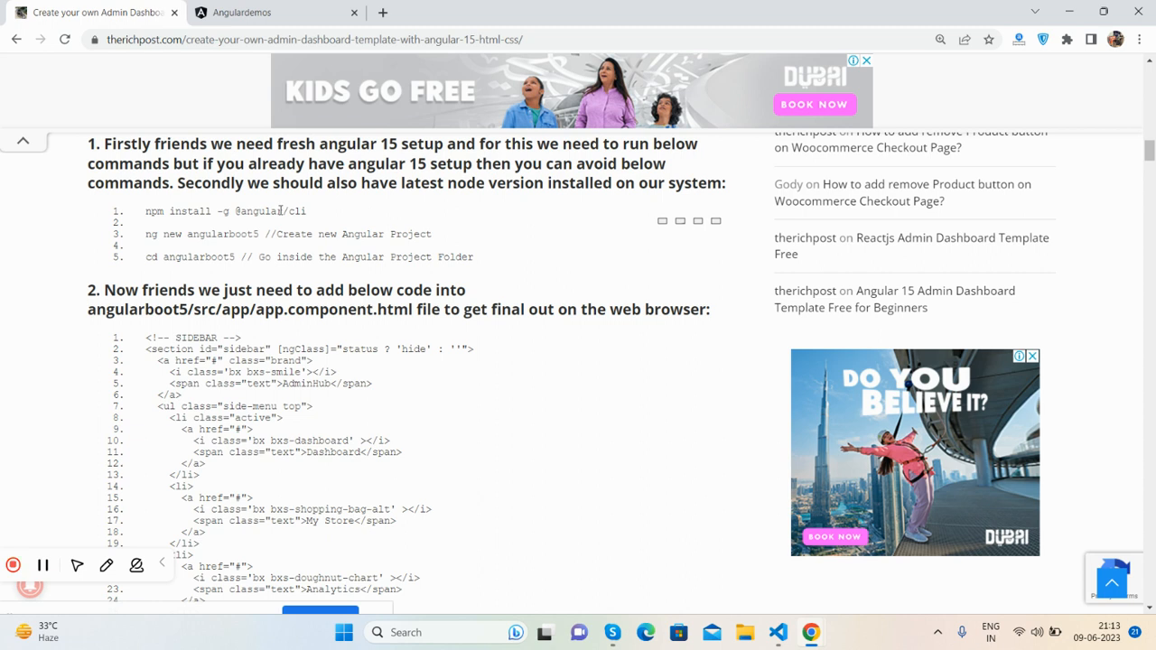
{"action": "mouse_move", "coordinate": [219, 239]}
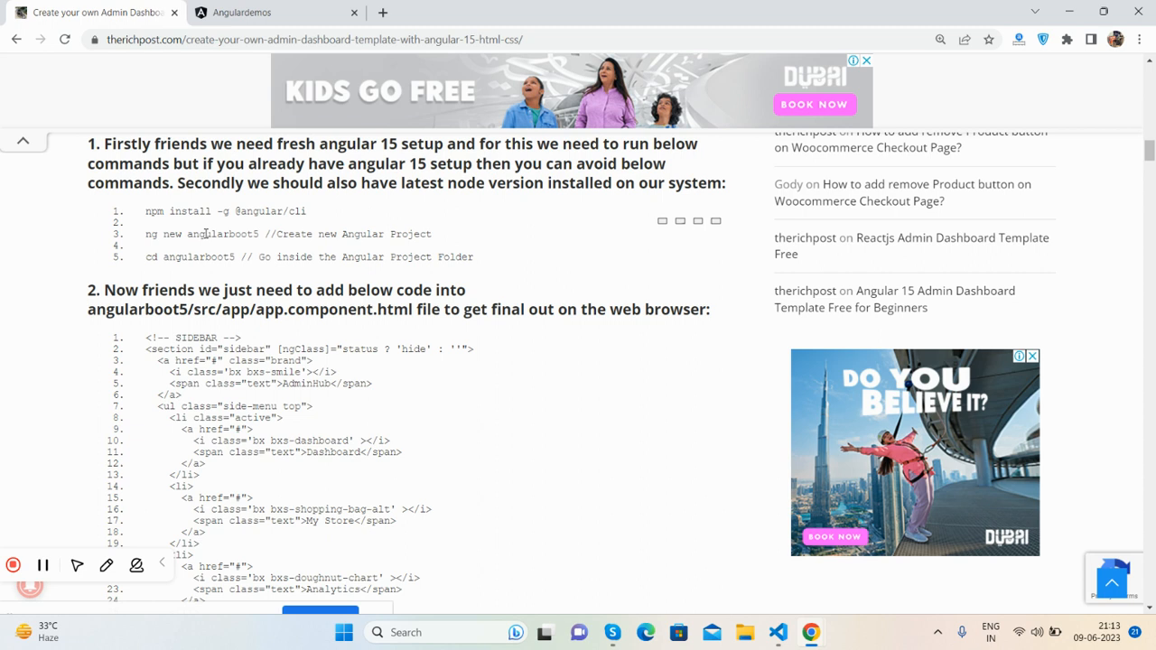
{"action": "mouse_move", "coordinate": [197, 262]}
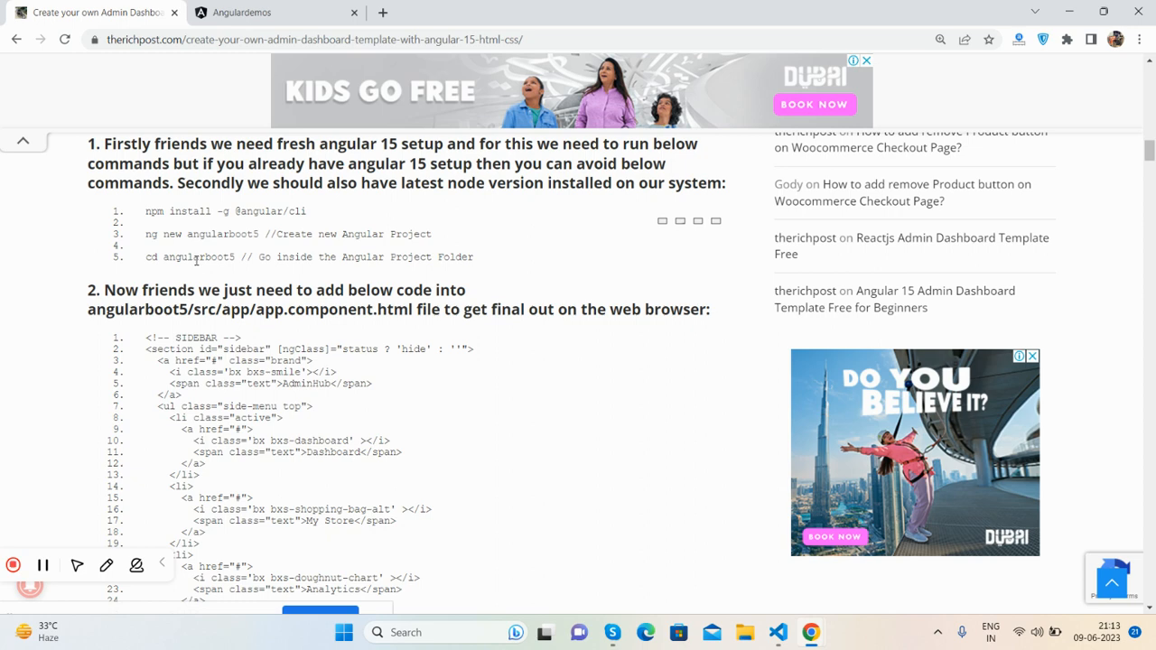
{"action": "scroll", "scroll_direction": "down", "scroll_amount": 3}
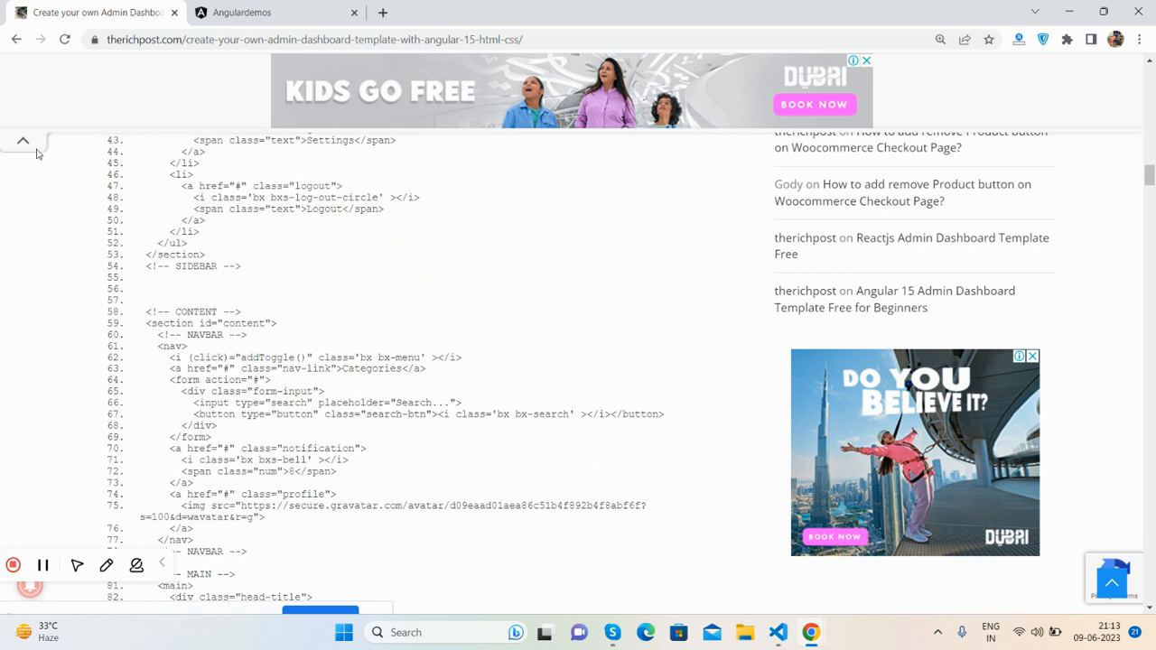
{"action": "left_click", "coordinate": [277, 12]}
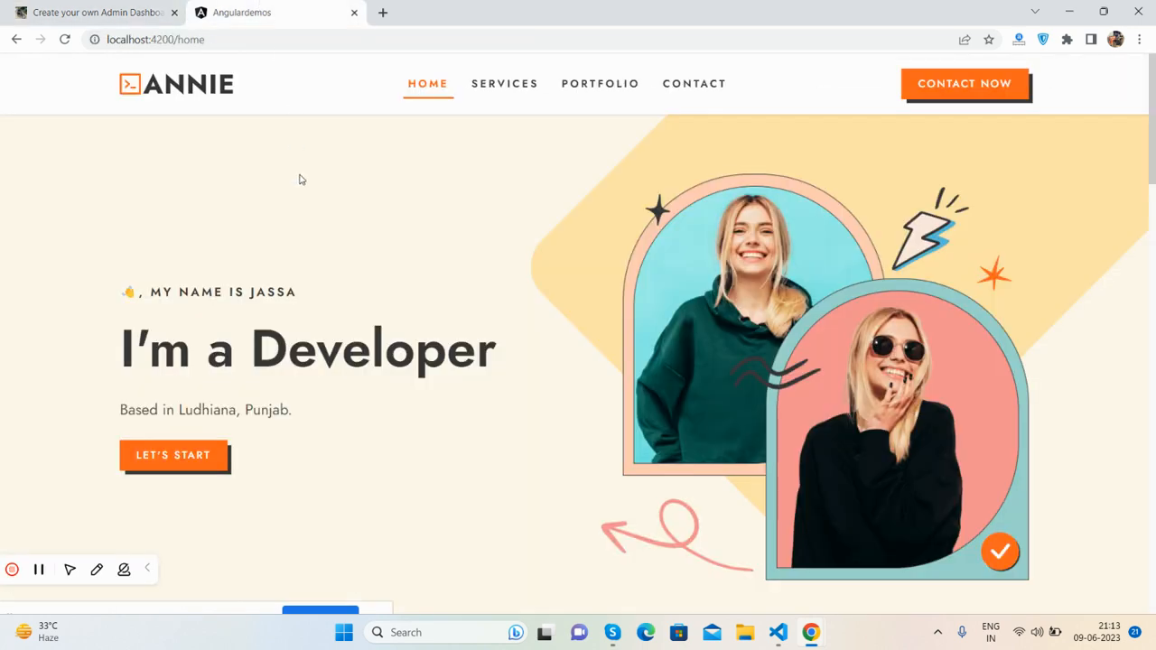